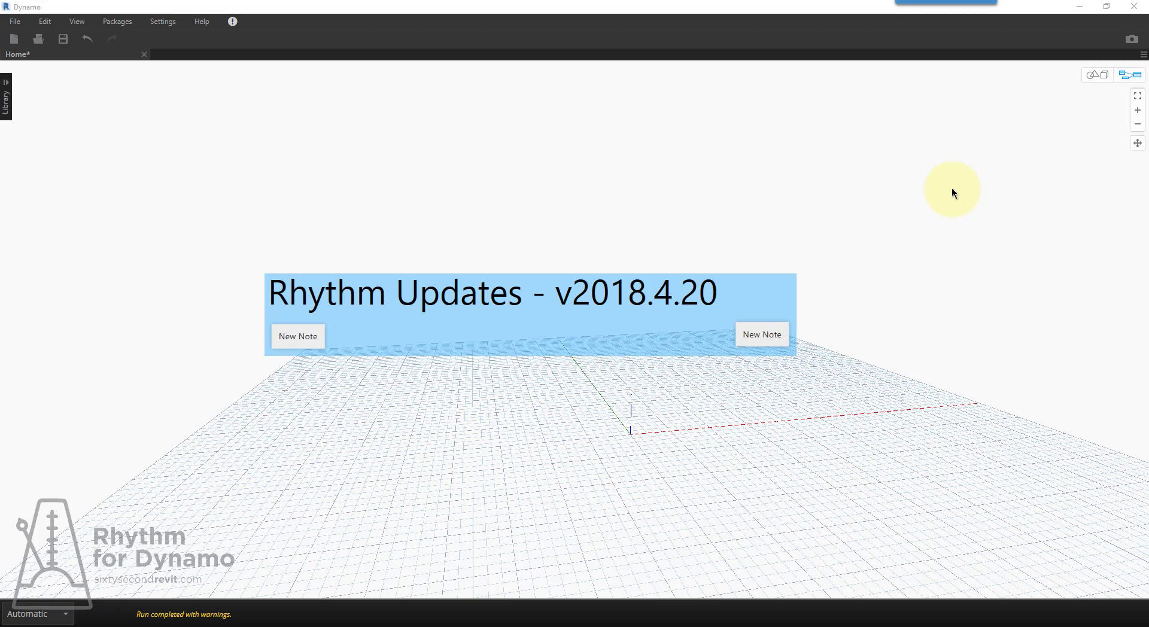
mouse_move(962, 200)
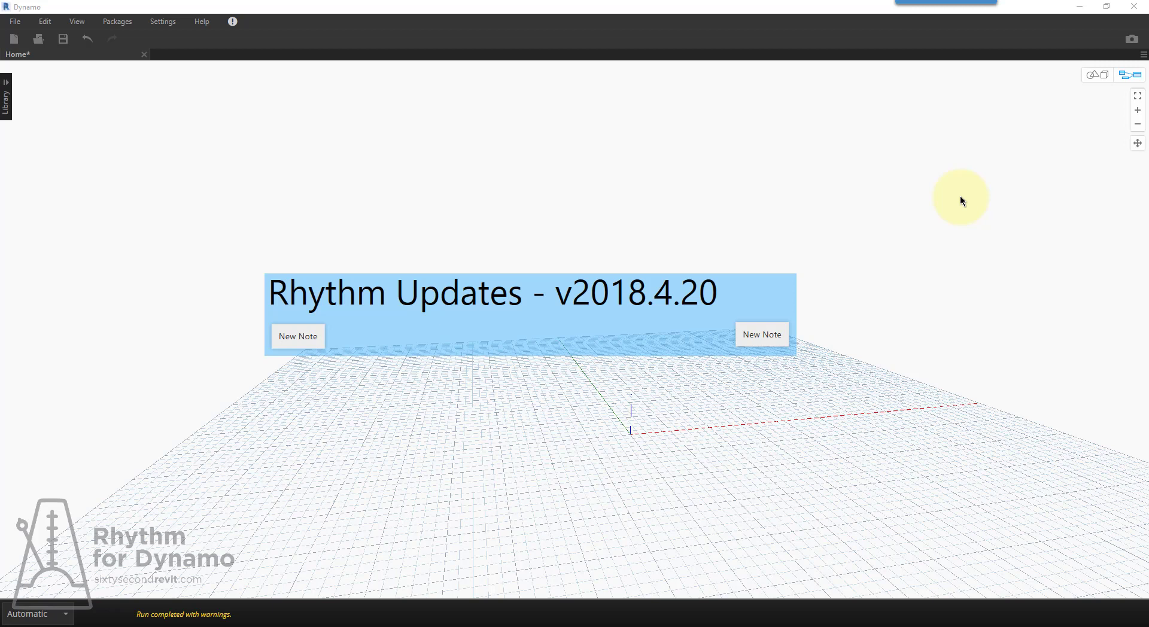
mouse_move(840, 134)
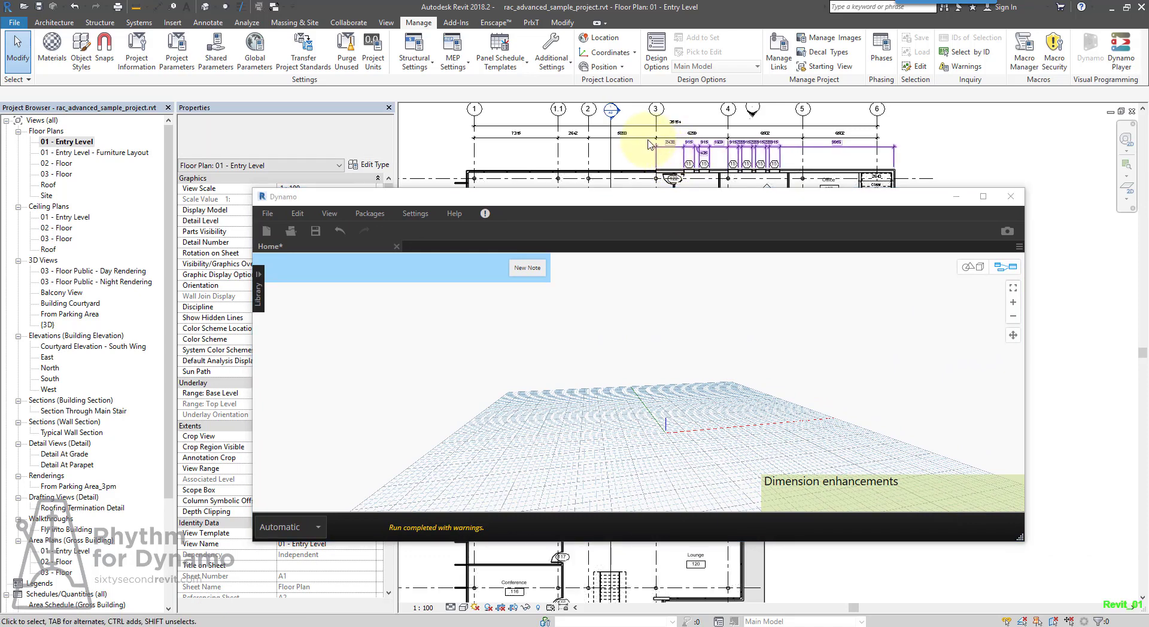
- Add a Select Model Element node from the canvas search to pick the dimension feeding Dimension.GetCurve
right_click(663, 370)
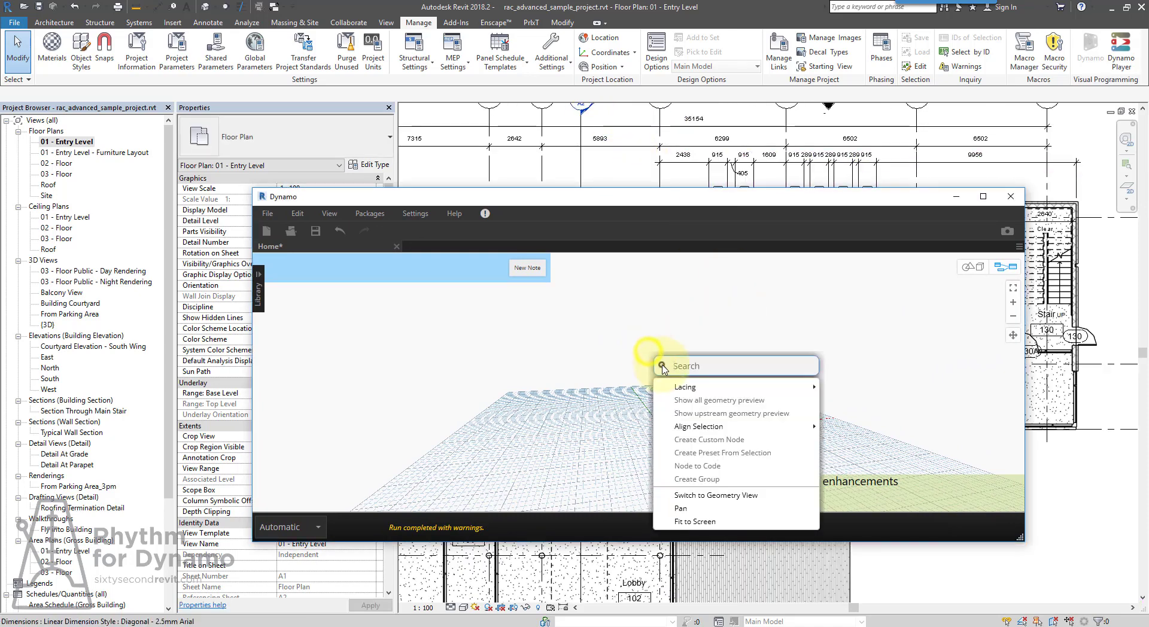
type("select model")
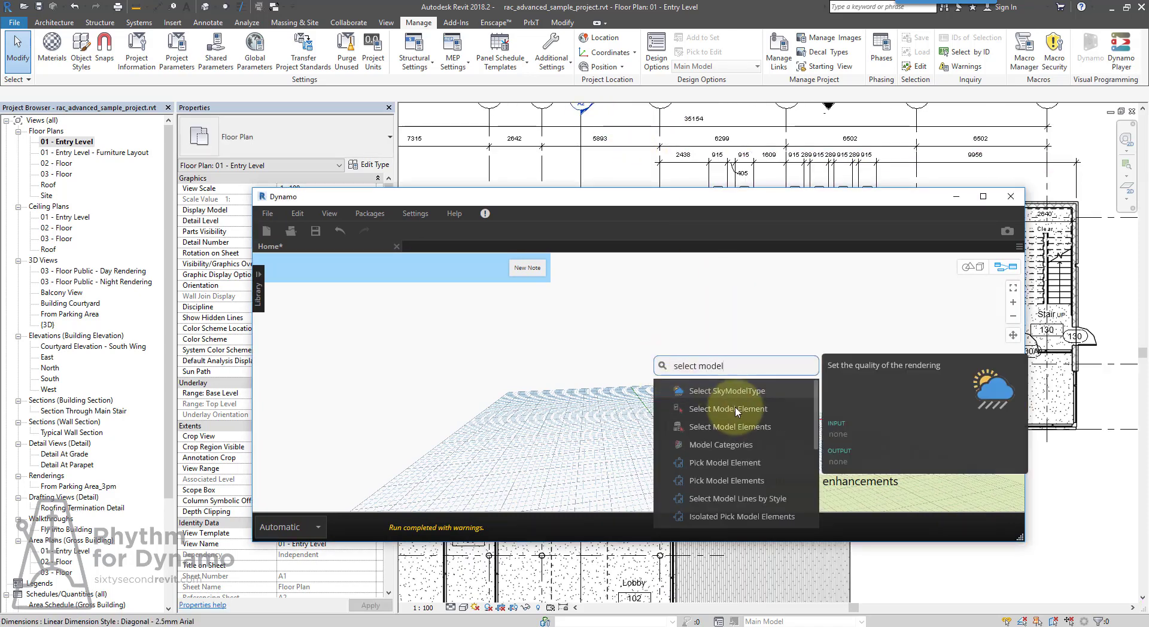
left_click(727, 408)
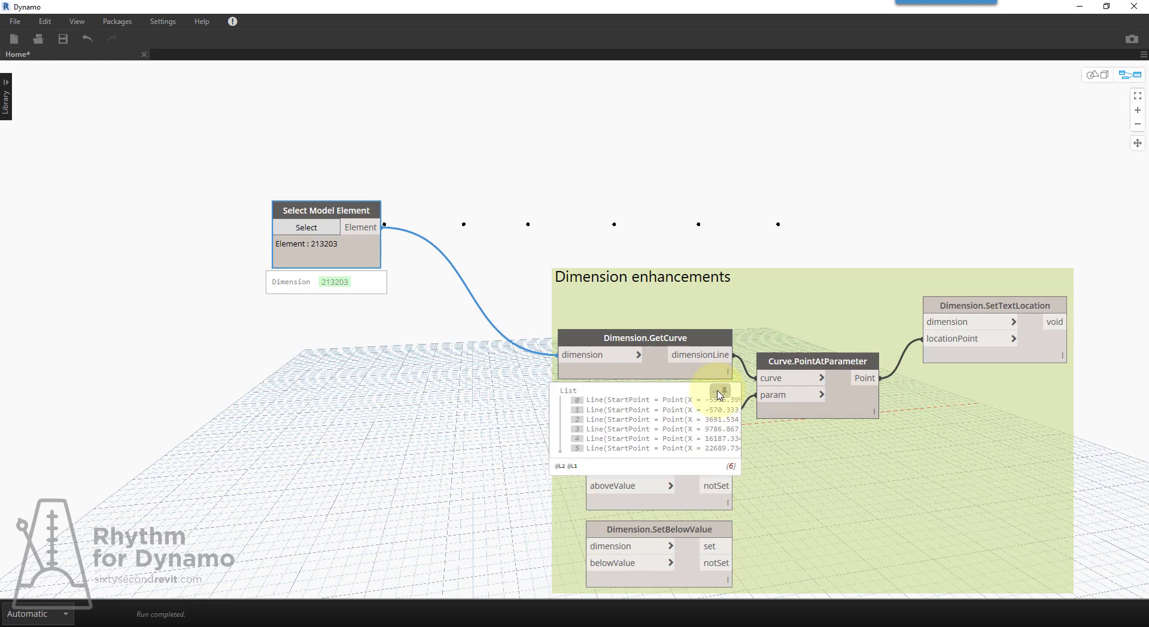
mouse_move(869, 396)
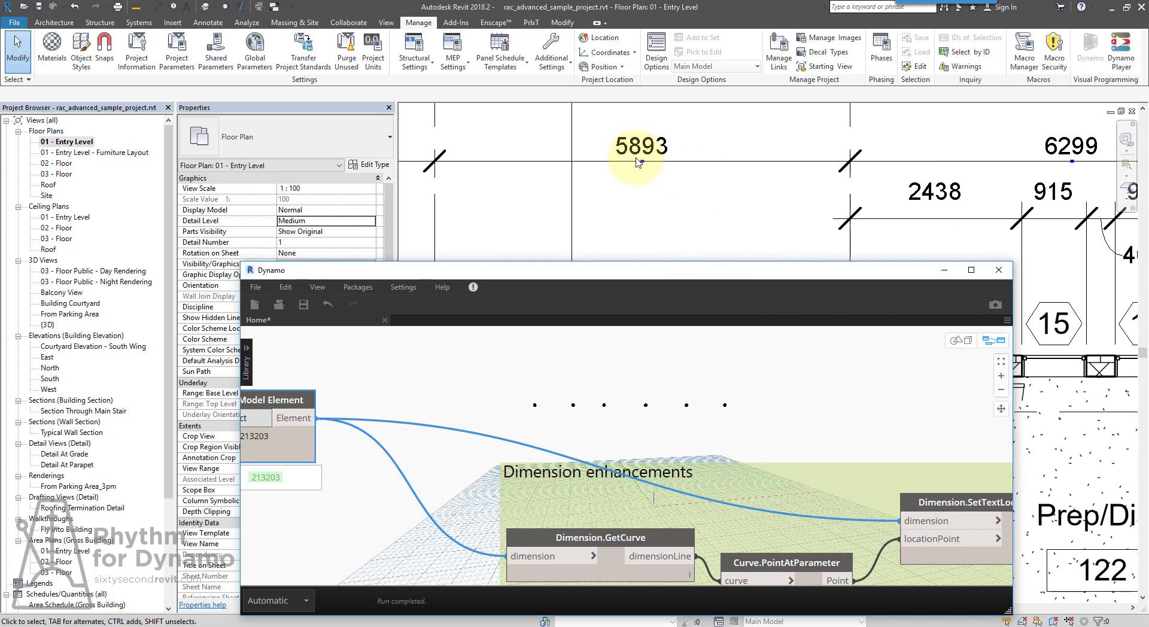
mouse_move(832, 273)
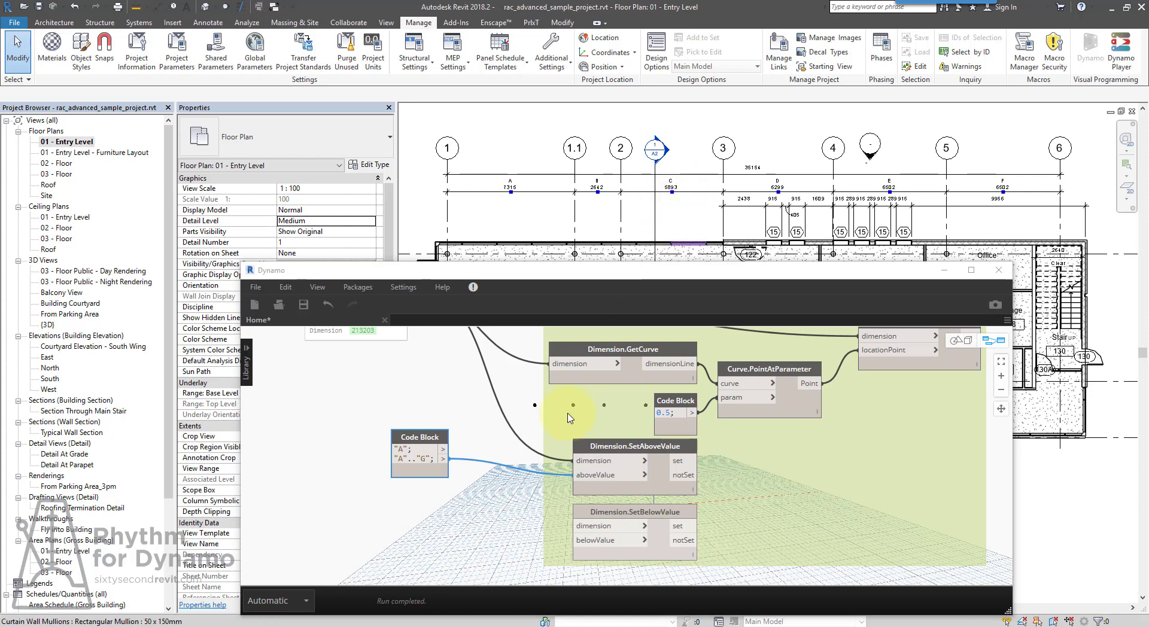
mouse_move(424, 403)
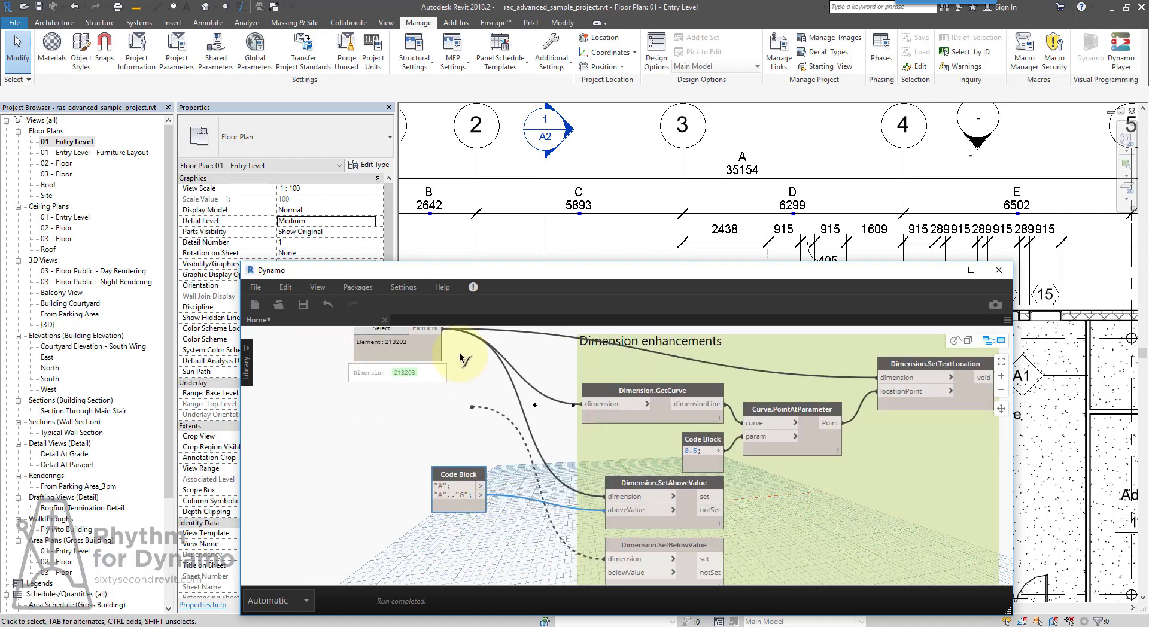
mouse_move(504, 417)
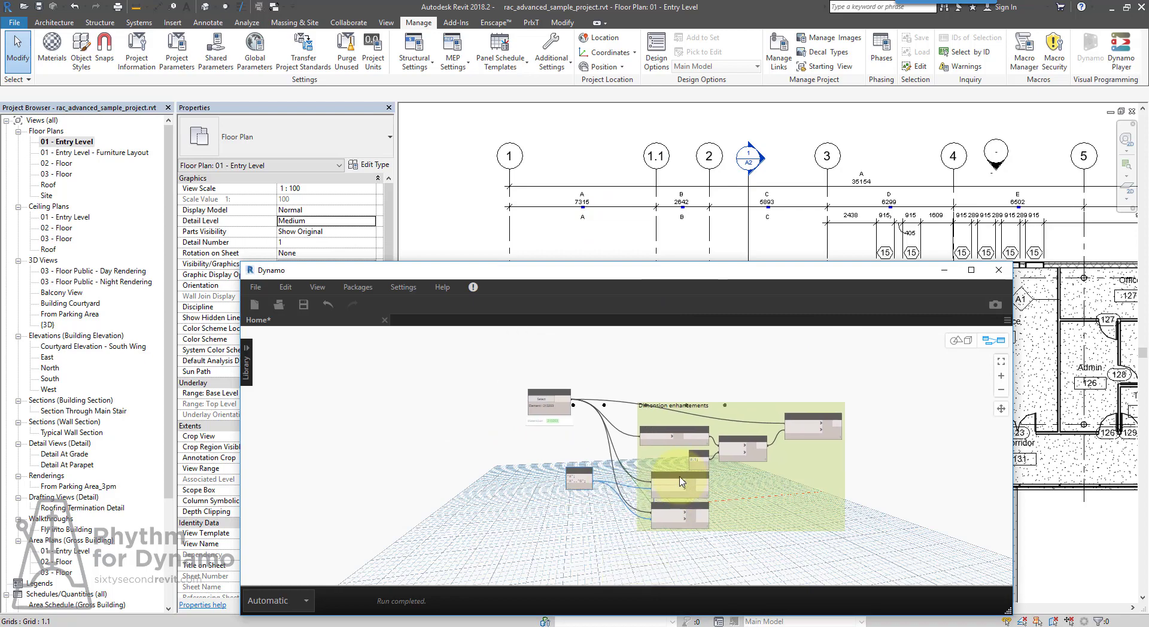
- Maximize the Dynamo window to view the whole Dimension enhancements group
left_click(970, 269)
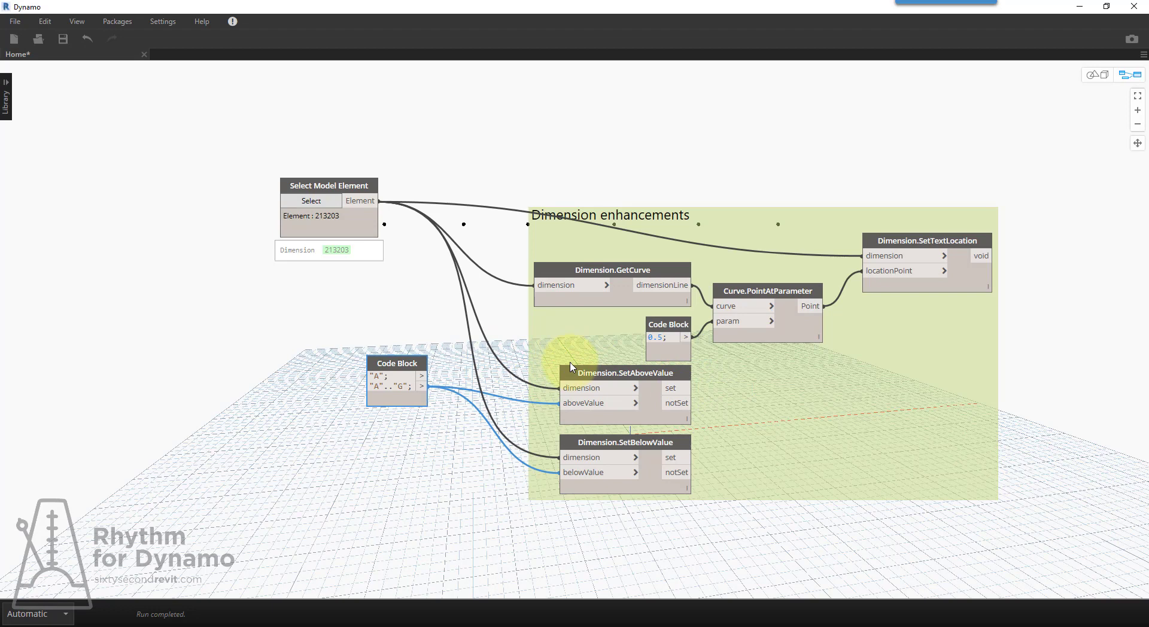
mouse_move(577, 358)
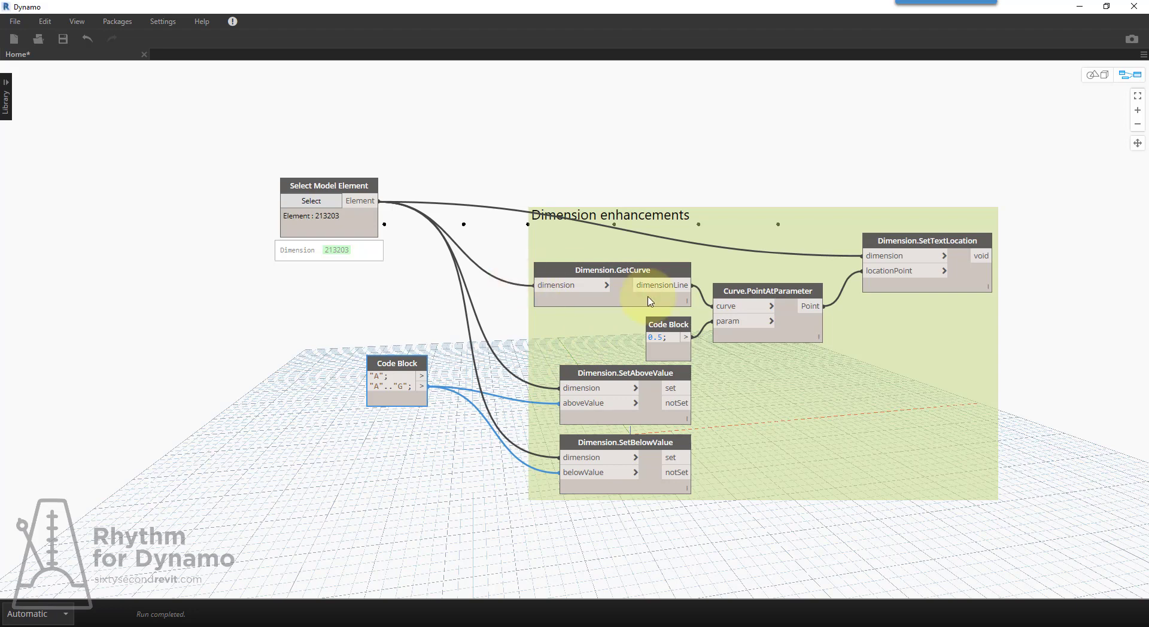
mouse_move(652, 375)
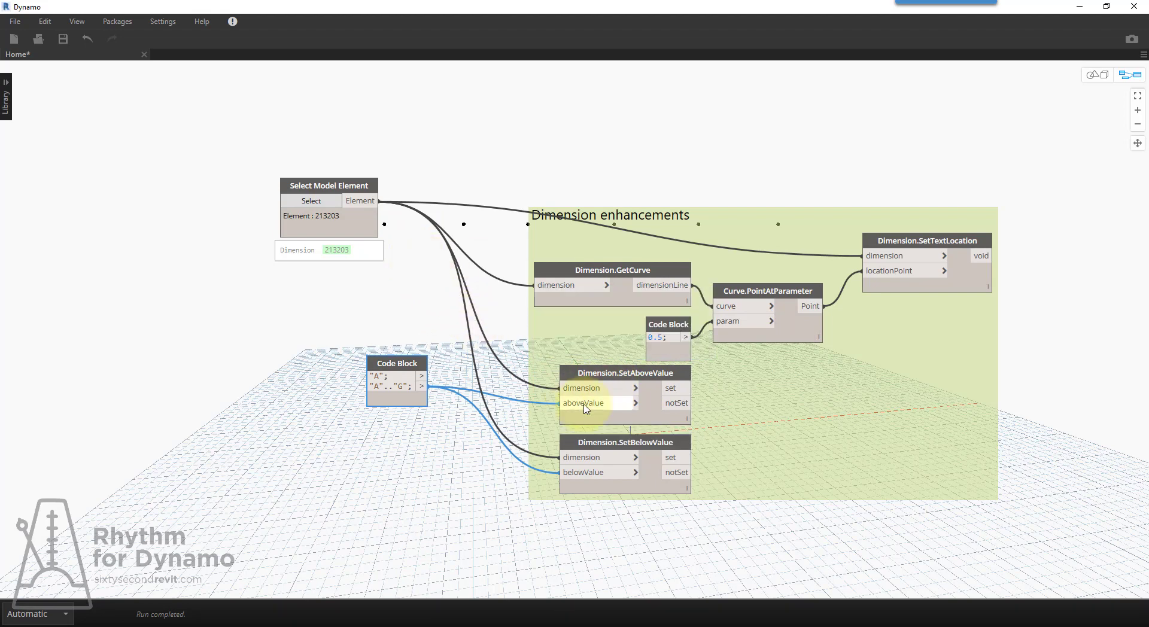
mouse_move(473, 309)
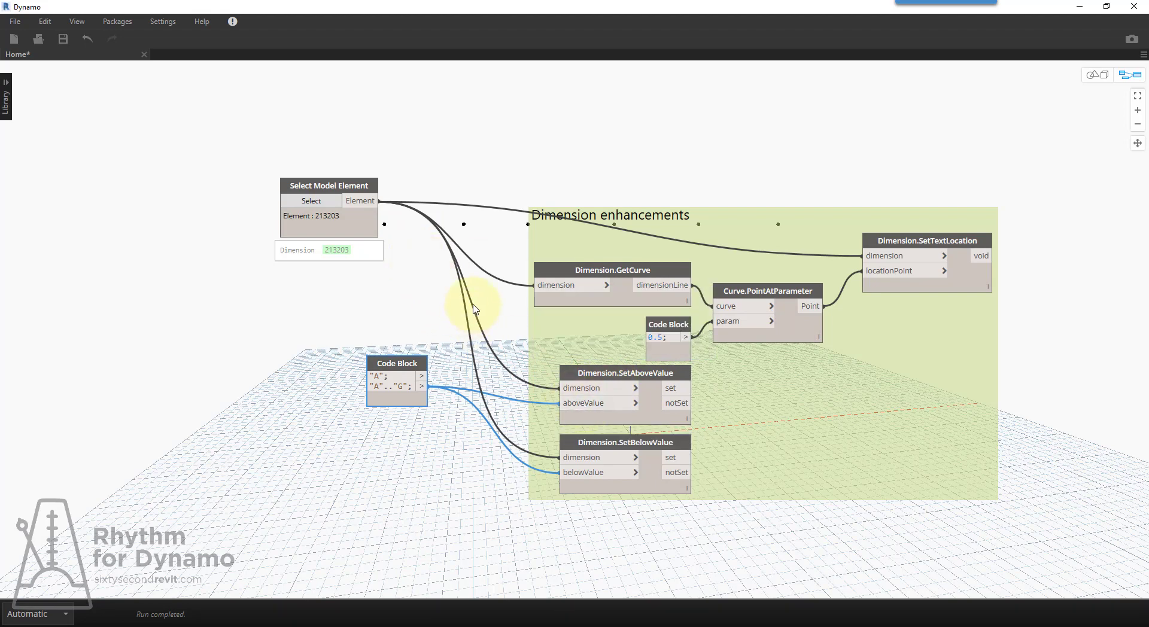
mouse_move(523, 308)
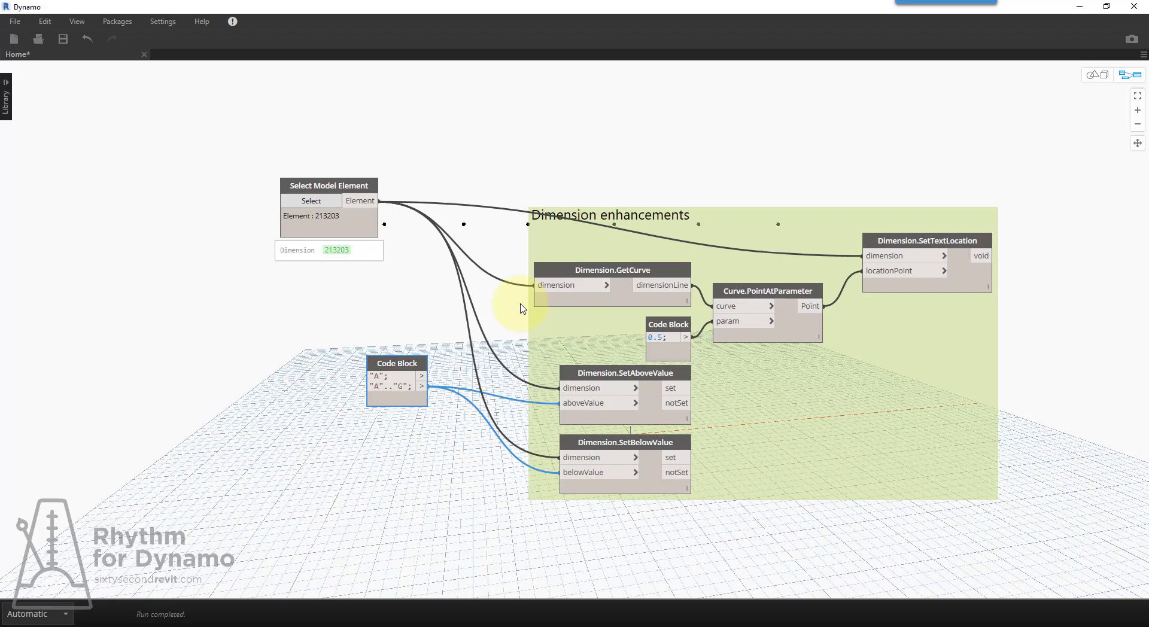
mouse_move(687, 359)
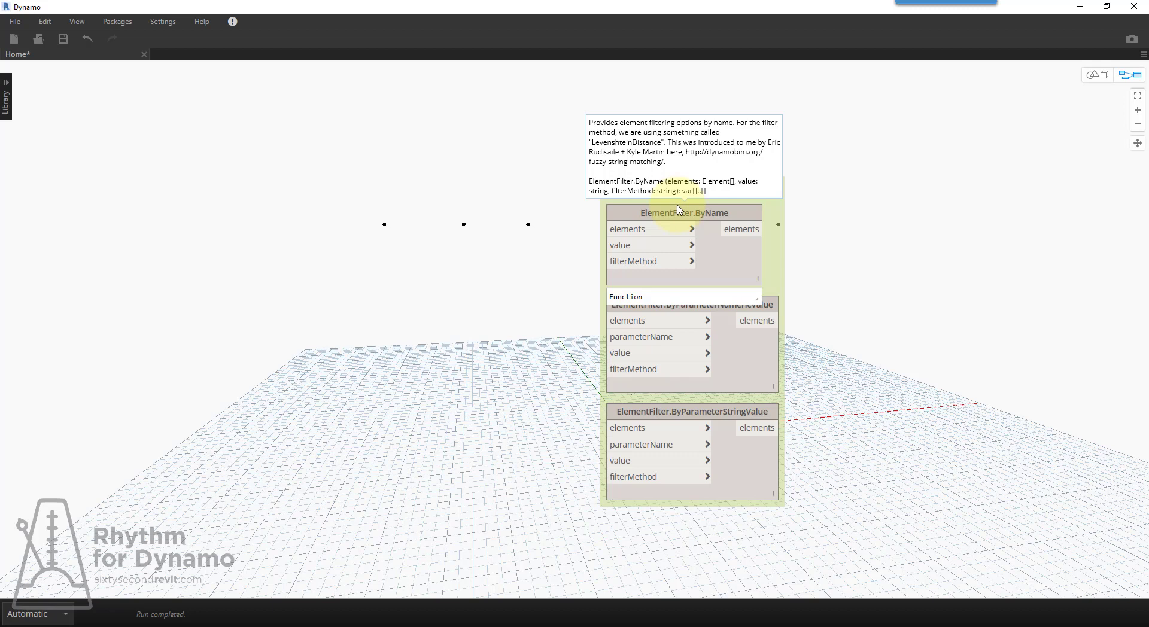
mouse_move(692, 222)
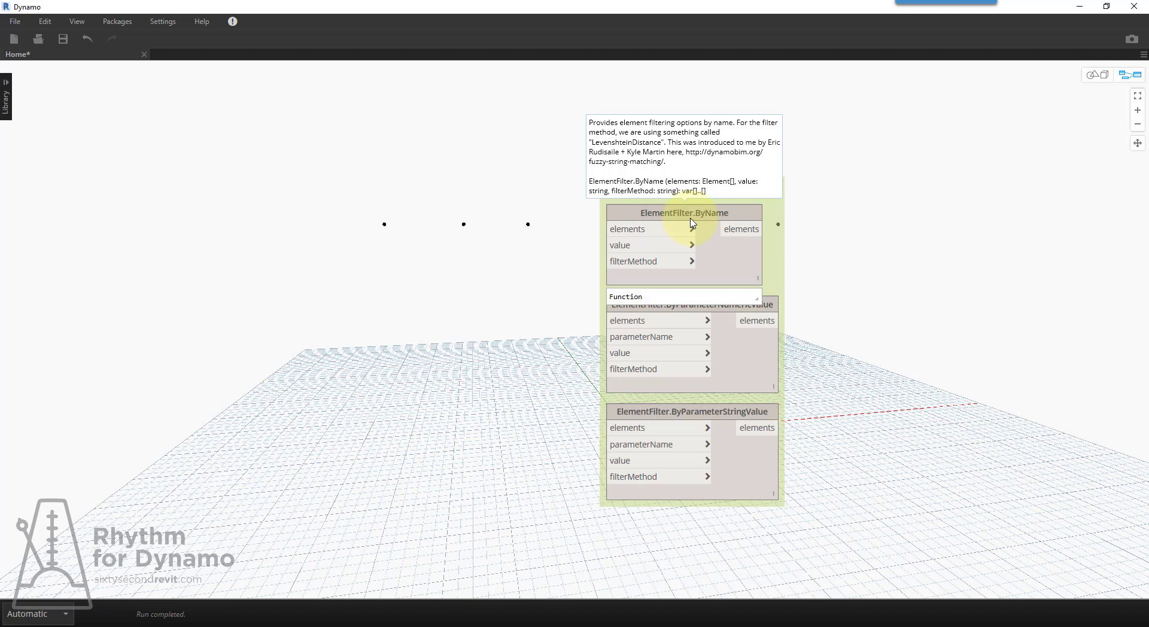
- Add an All Elements of Model Category node set to the Walls category
right_click(421, 252)
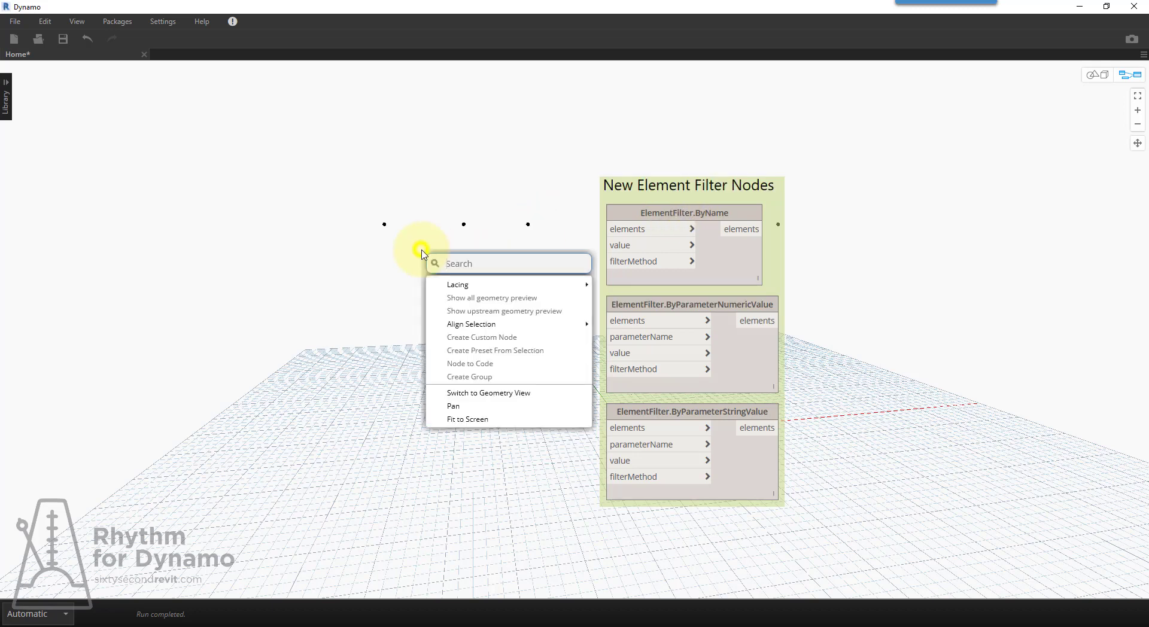
type("all elements of model ca")
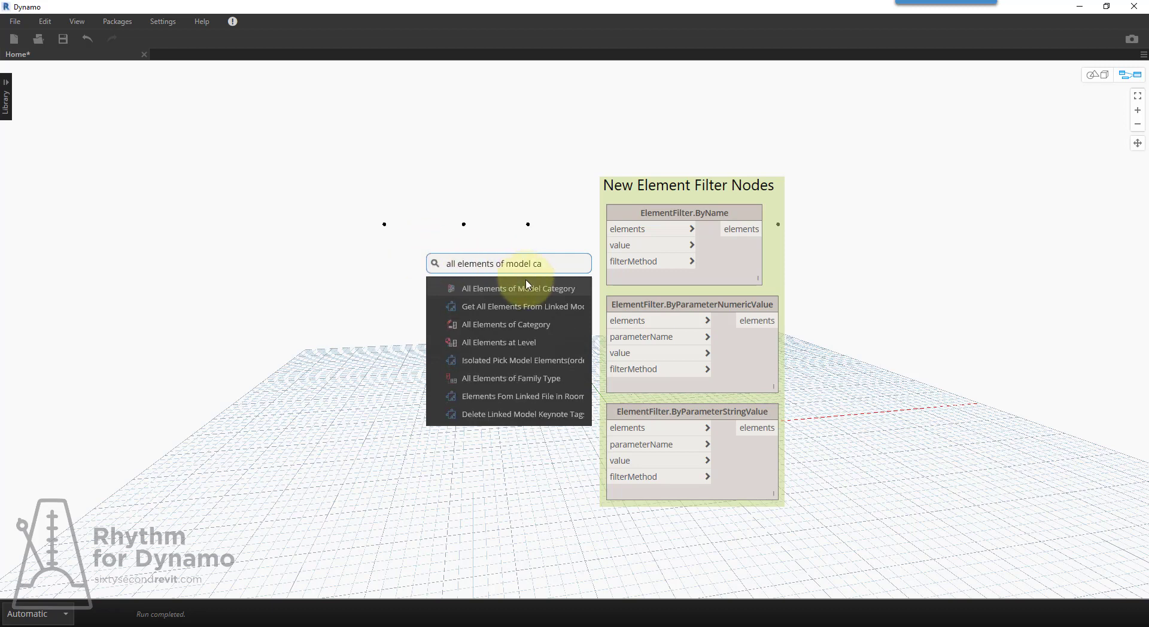
left_click(517, 289)
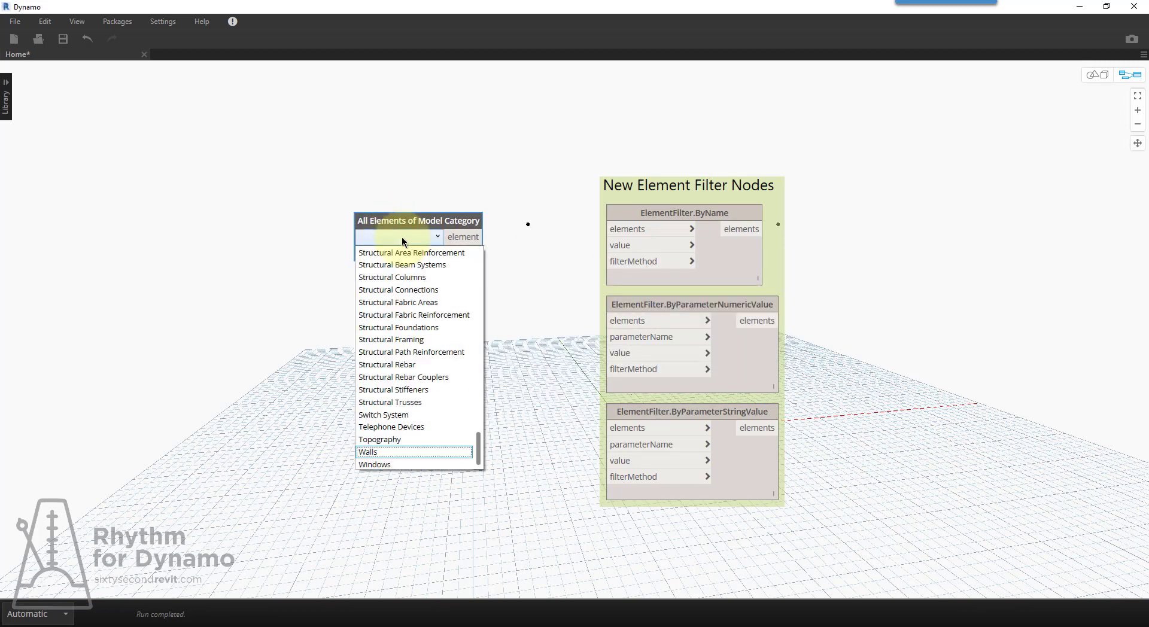
left_click(368, 452)
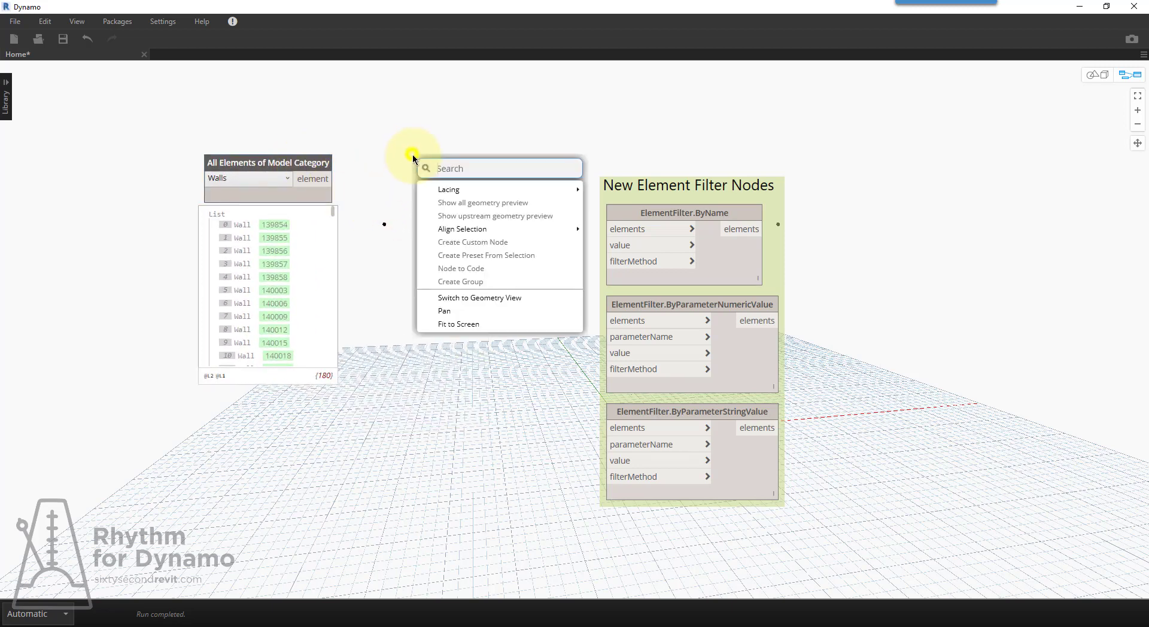
- Wire all walls into ElementFilter.ByName, add a Watch preview and start a Code Block for "I"/"StartsWith"
type("element")
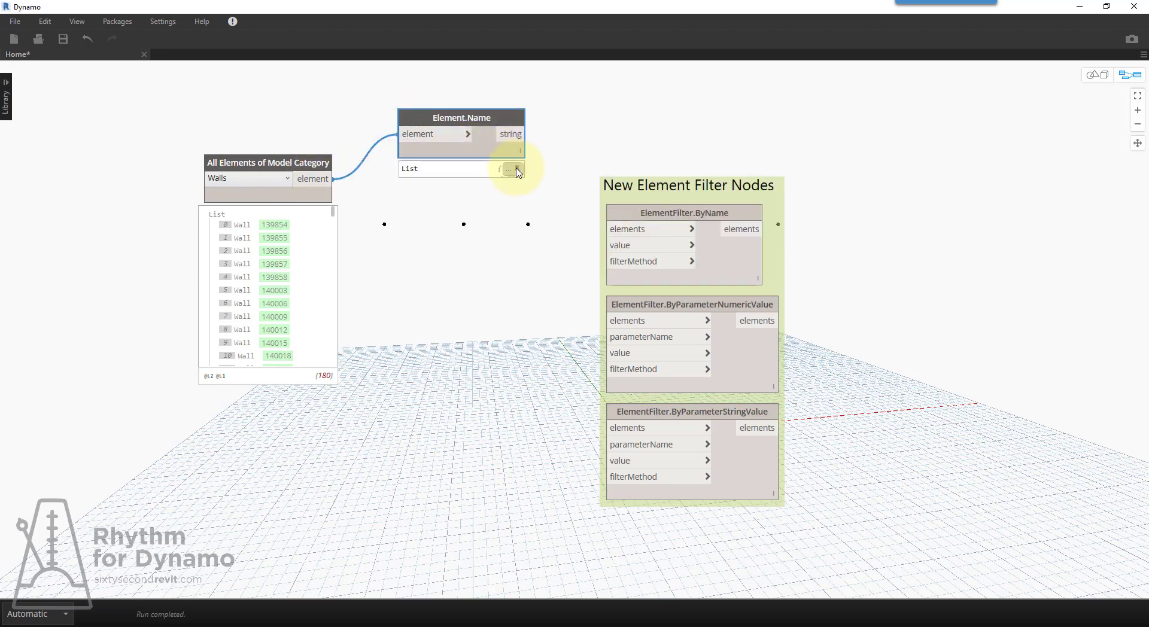
left_click_drag(462, 117, 287, 266)
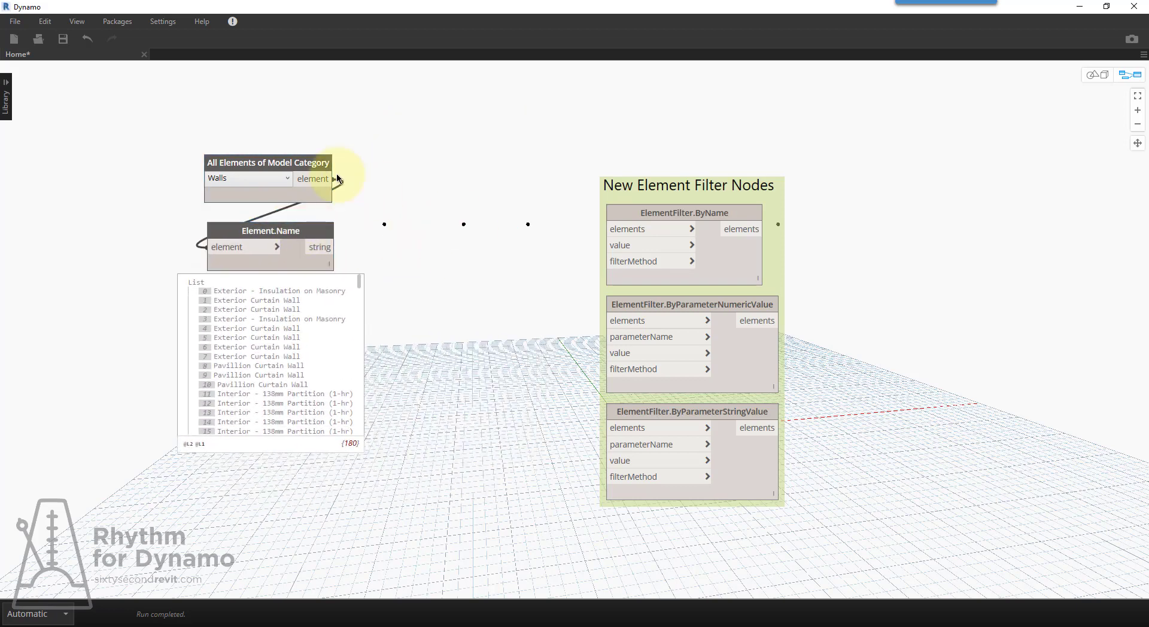
left_click_drag(335, 178, 700, 229)
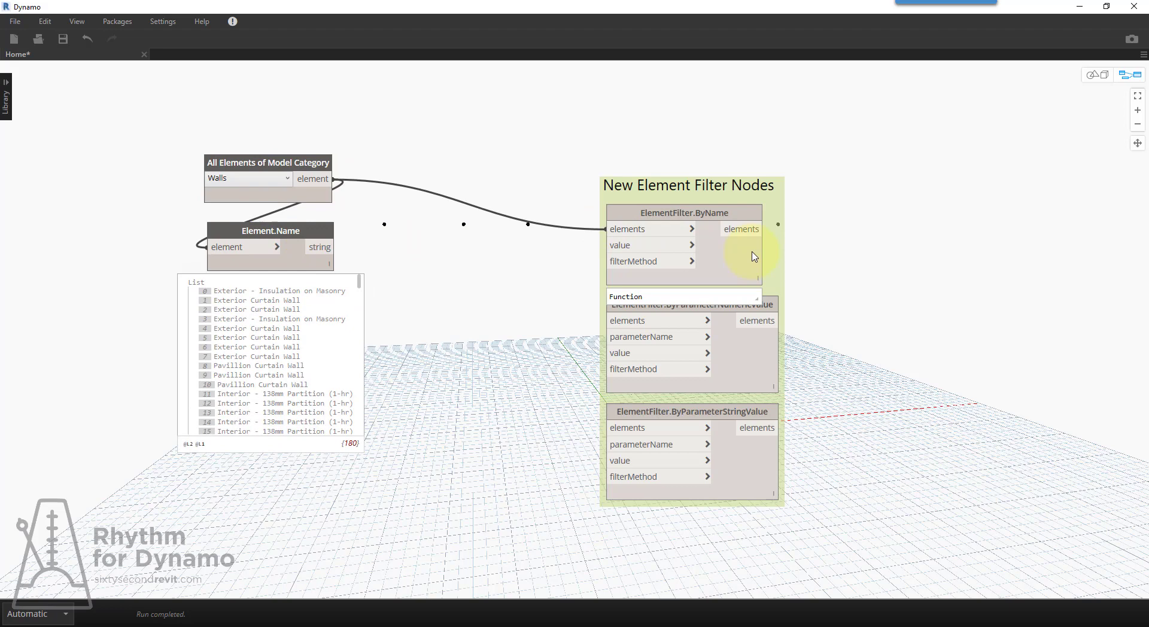
type("wa")
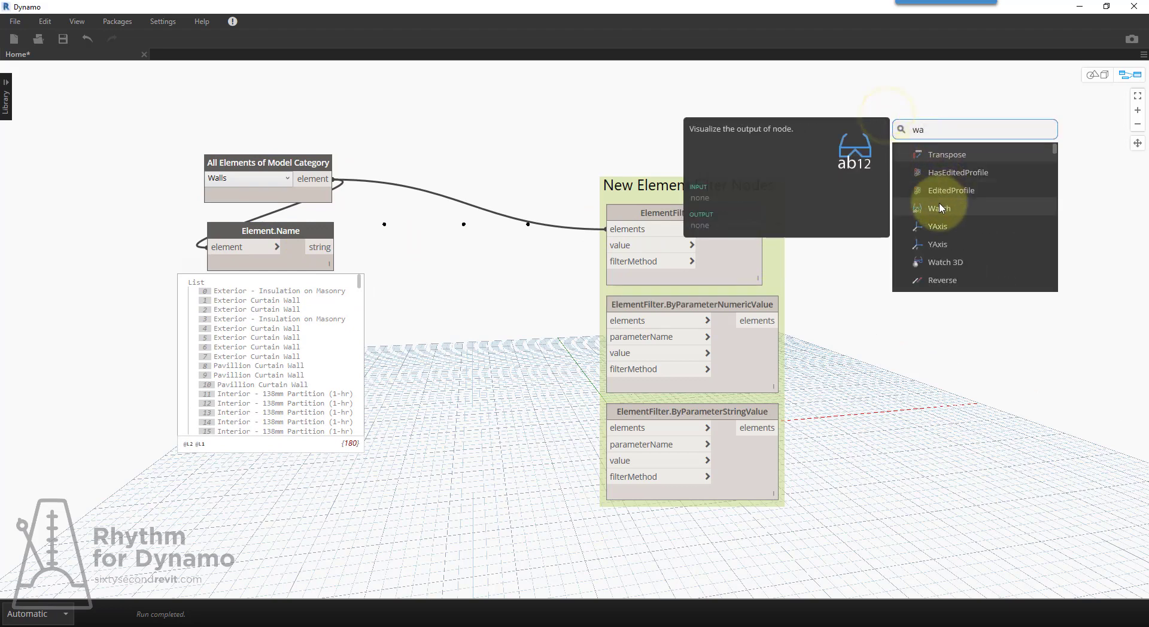
left_click(941, 208)
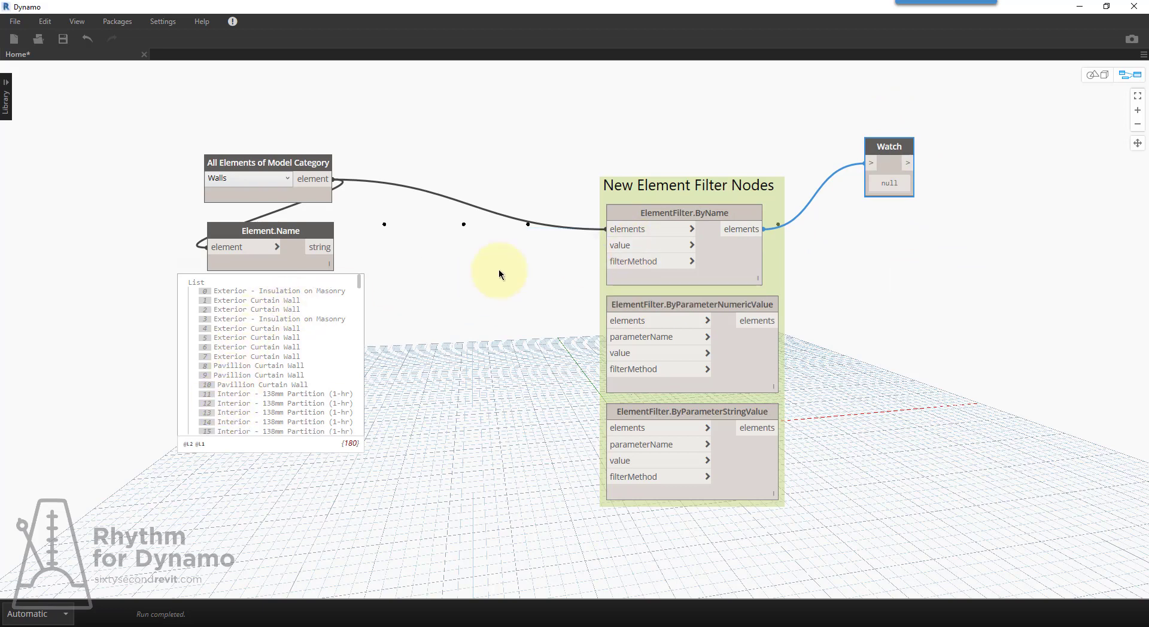
double_click(497, 271)
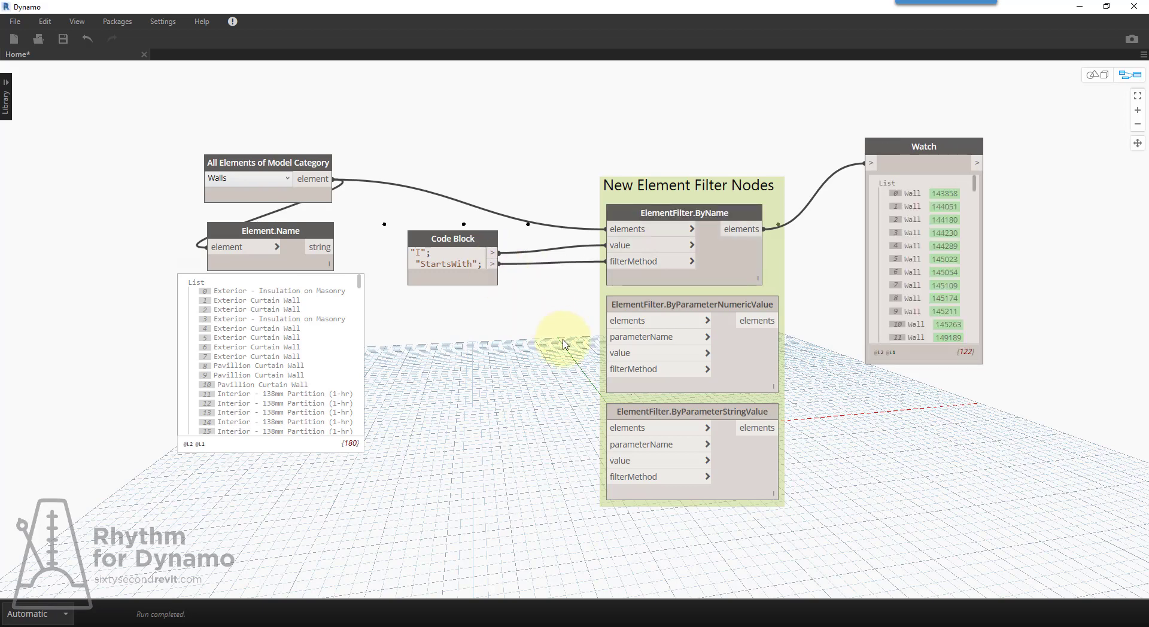
mouse_move(1040, 290)
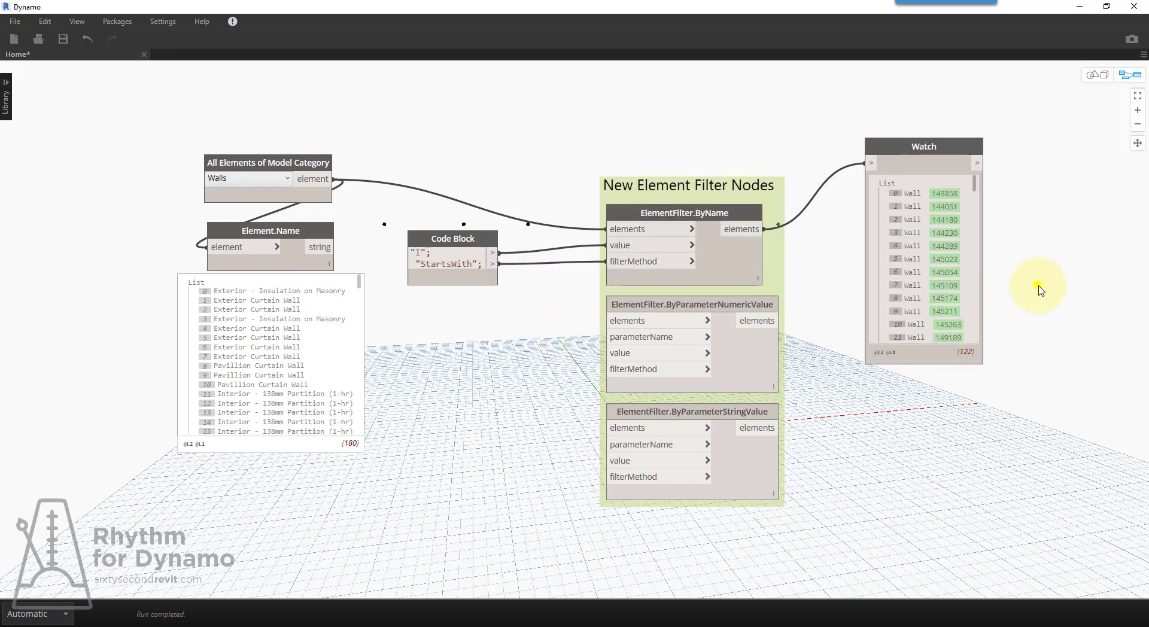
- Add a second Element.Name node reading the filtered walls' names
type("element.name")
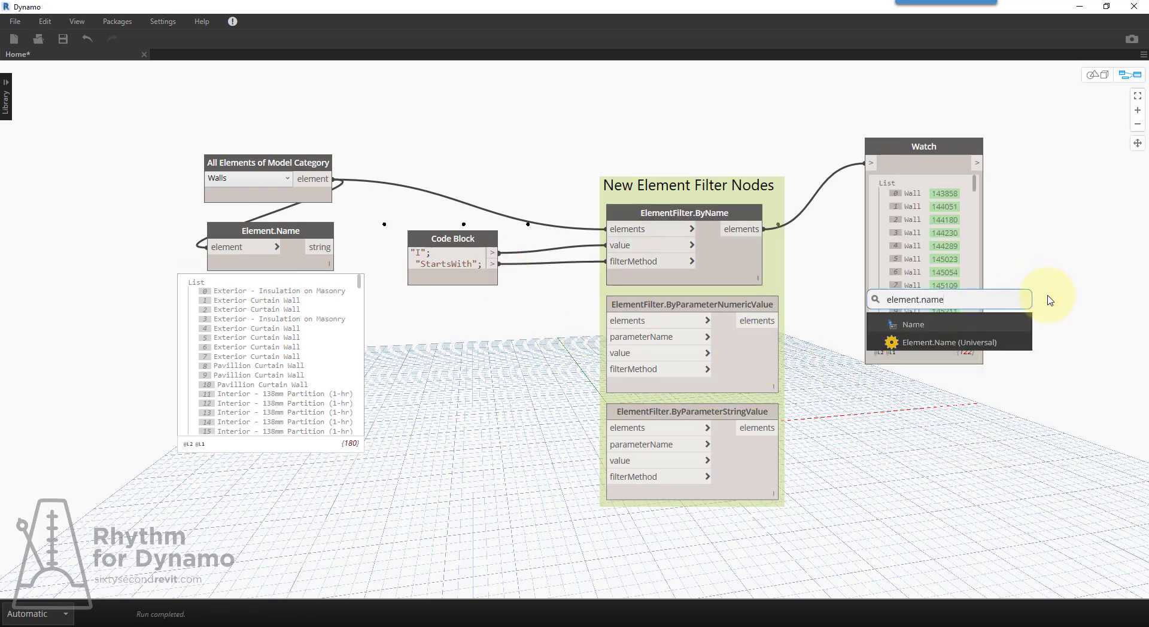
left_click(913, 324)
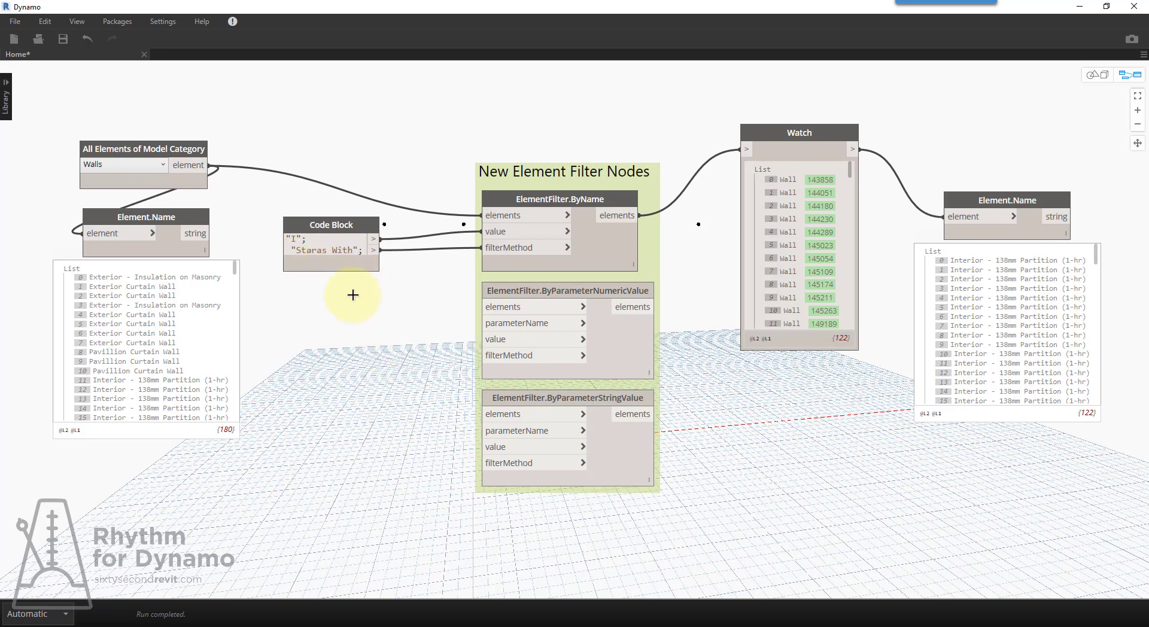
- Rewrite the Code Block filter method from starts-with to "Ends" with, leaving 8 Exterior Insulation walls
double_click(330, 250)
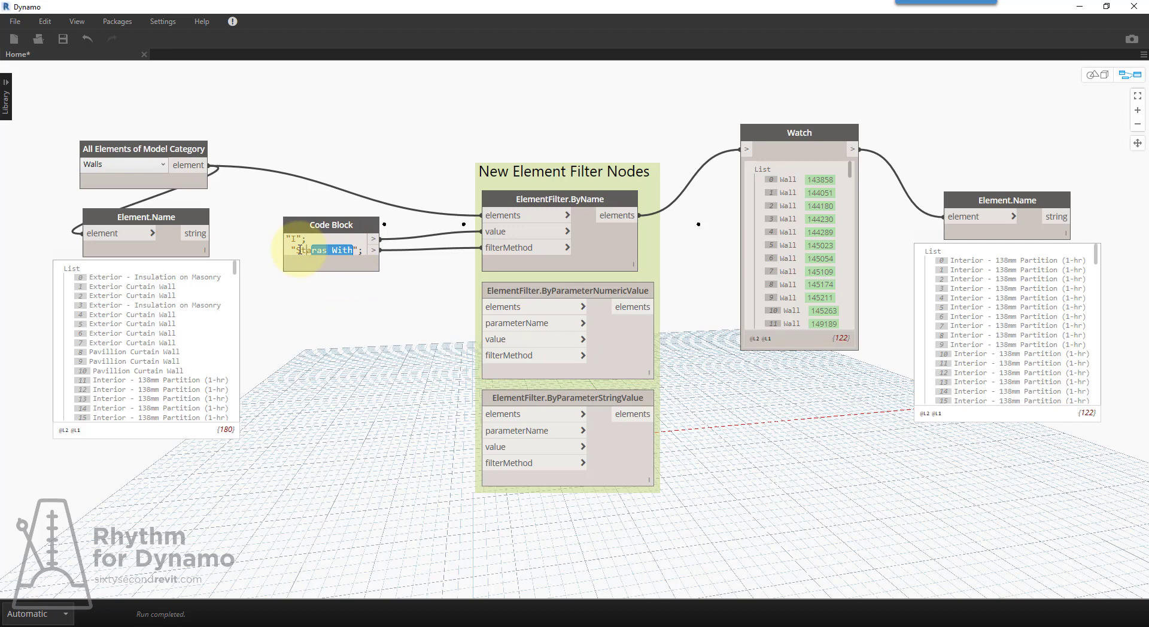
type("start")
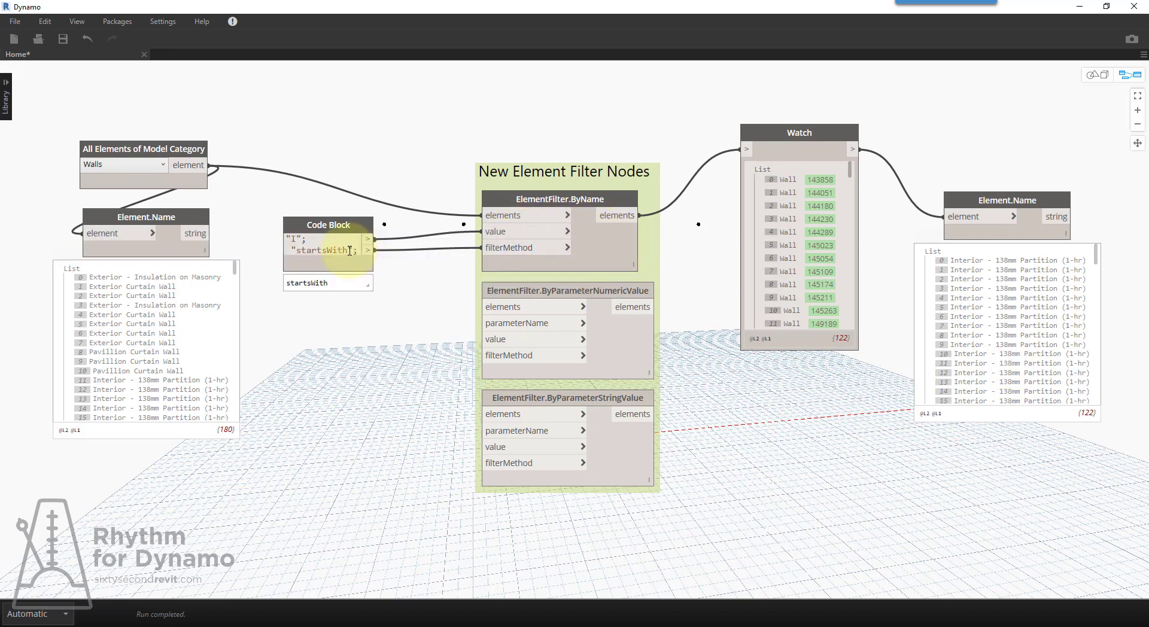
double_click(324, 250)
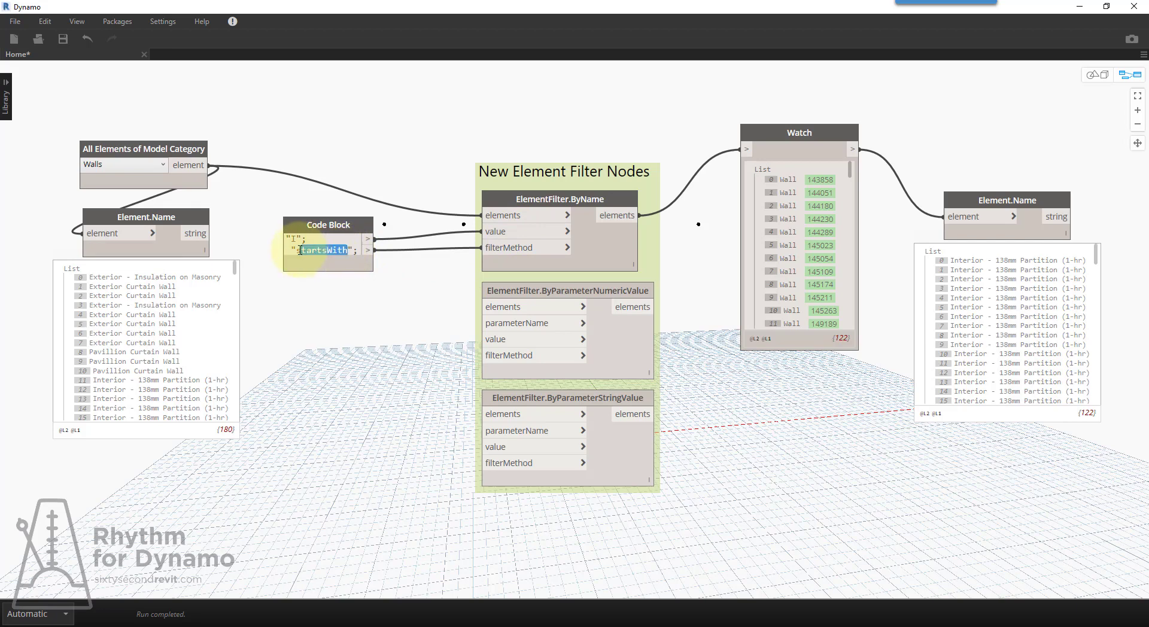
type("Ends WiT")
left_click(327, 238)
type("y")
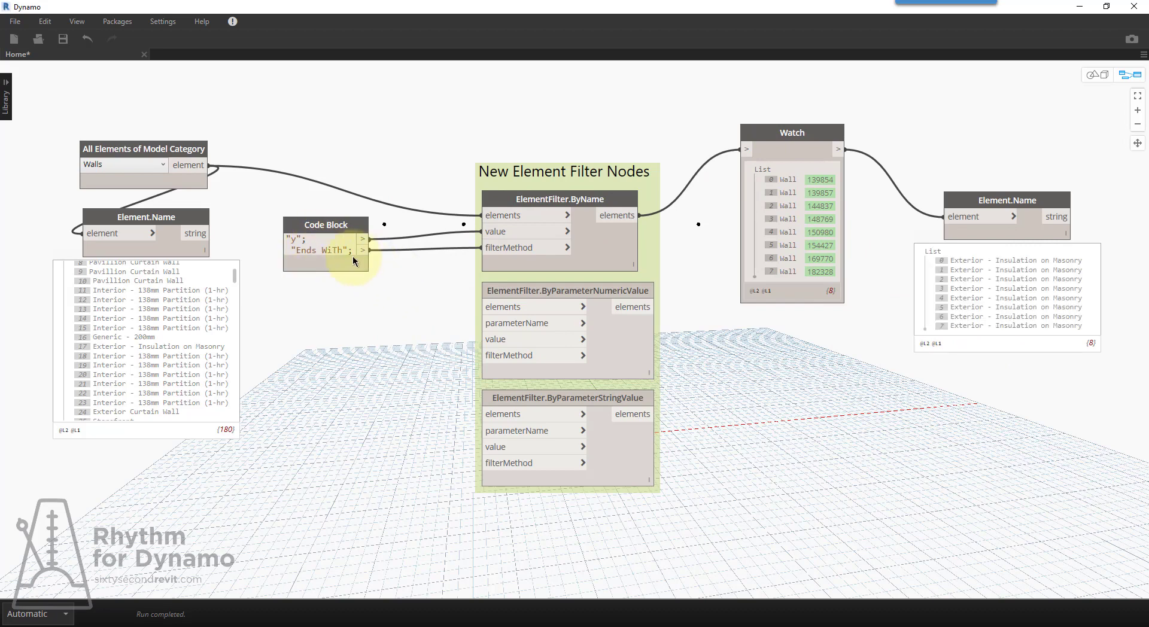
double_click(330, 250)
type("wt")
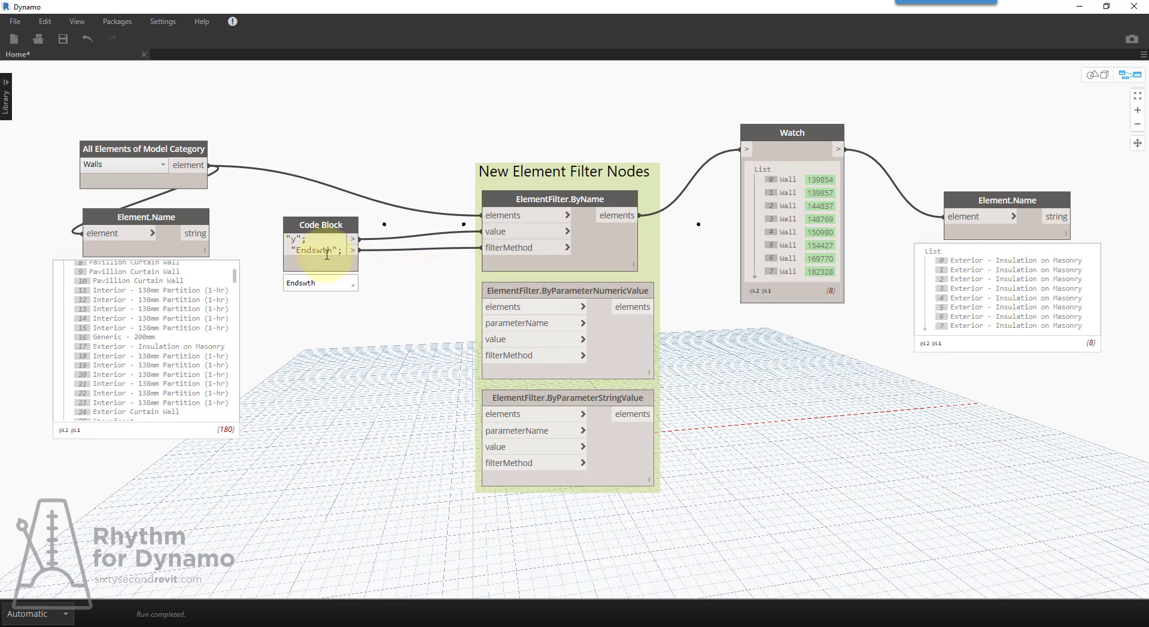
mouse_move(348, 263)
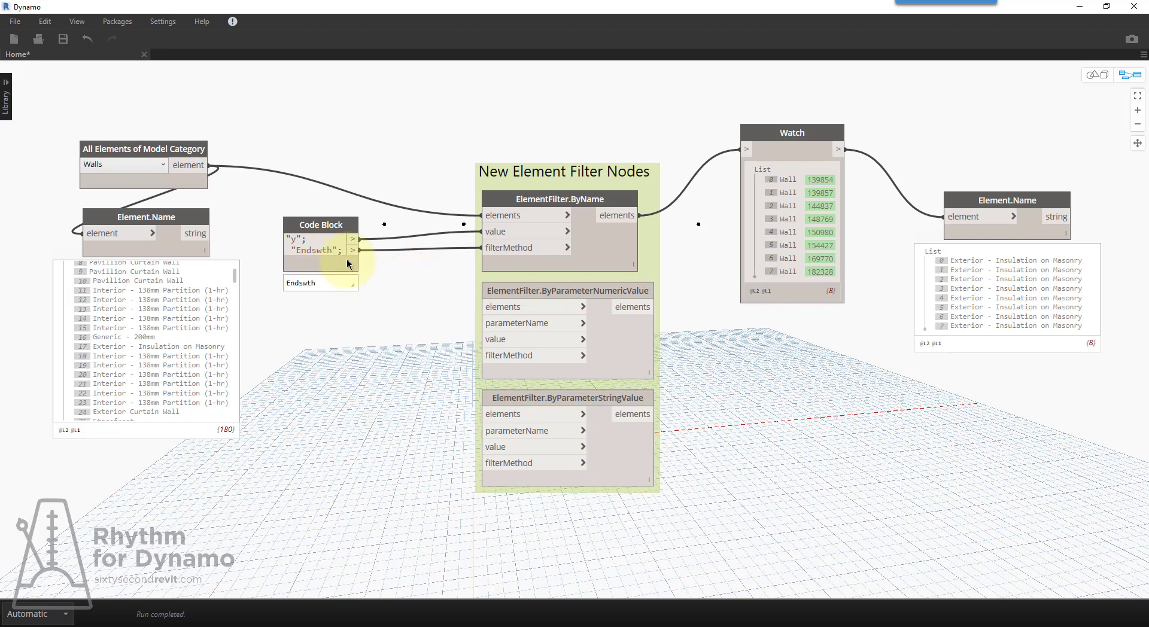
mouse_move(595, 246)
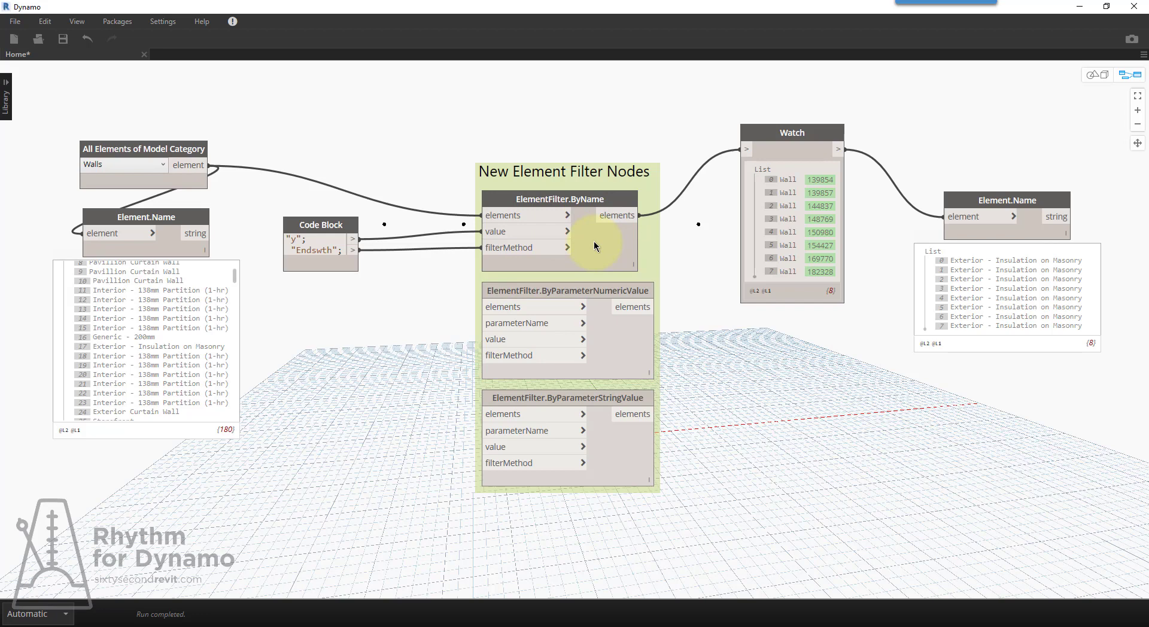
mouse_move(550, 248)
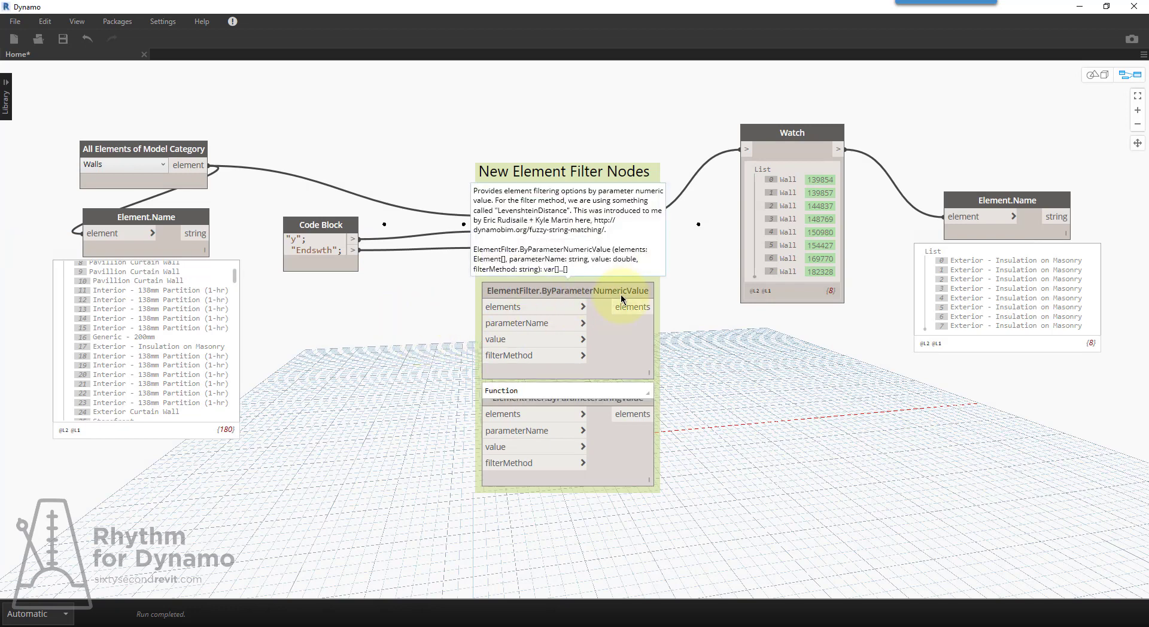
mouse_move(565, 292)
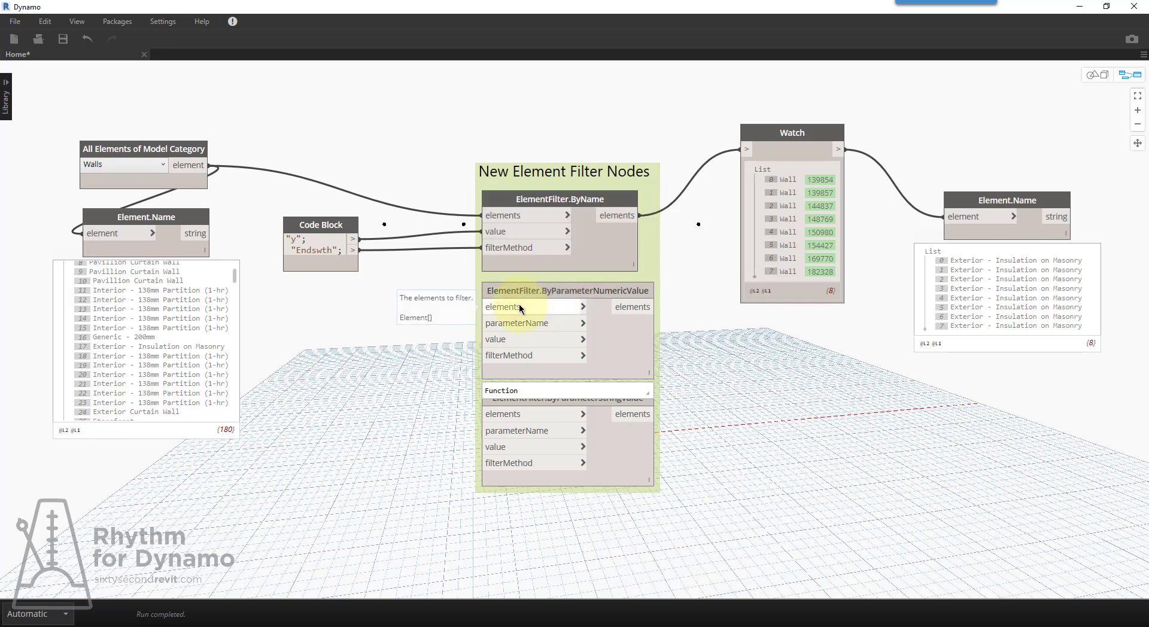
mouse_move(517, 338)
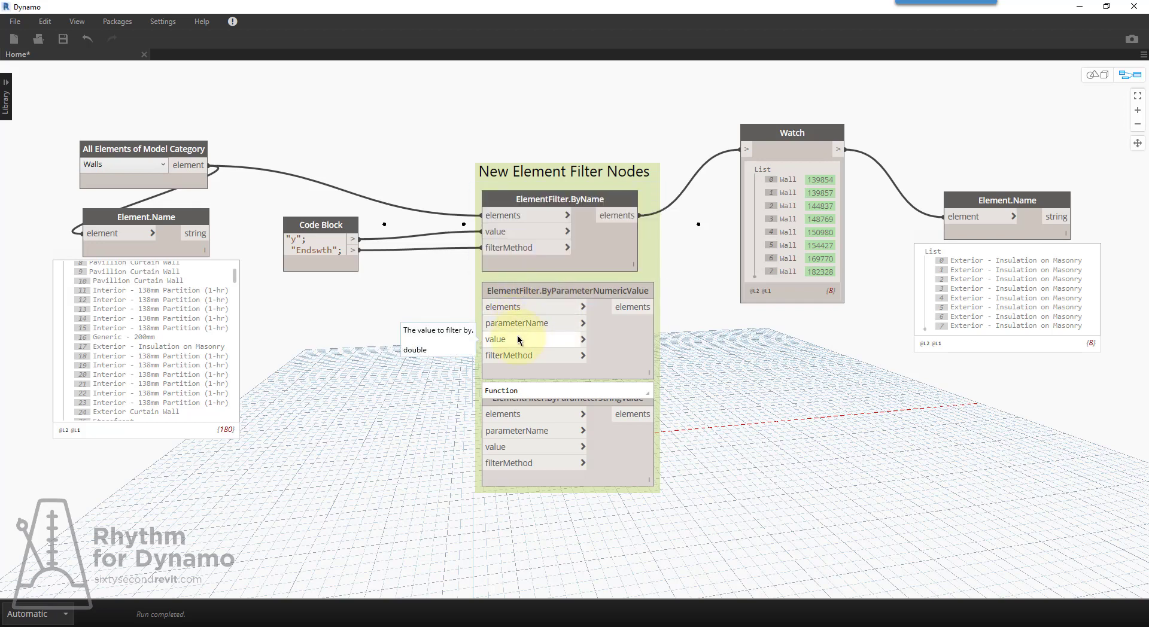
mouse_move(520, 355)
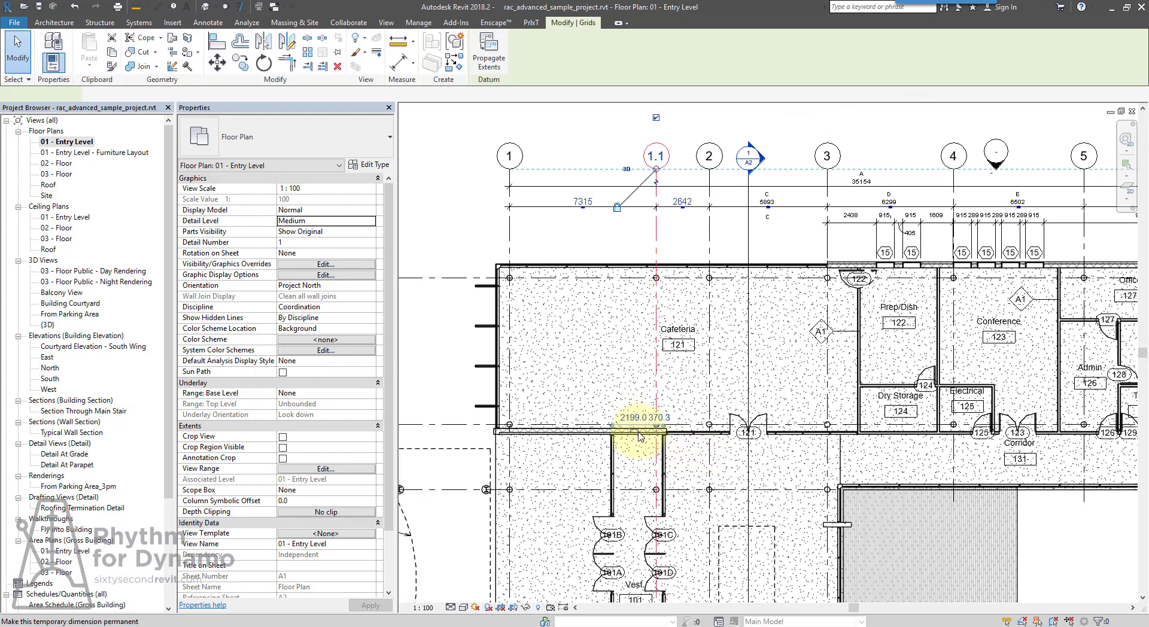
- Select the exterior wall below the Cafeteria in Revit to inspect its Unconnected Height 3800
left_click(643, 436)
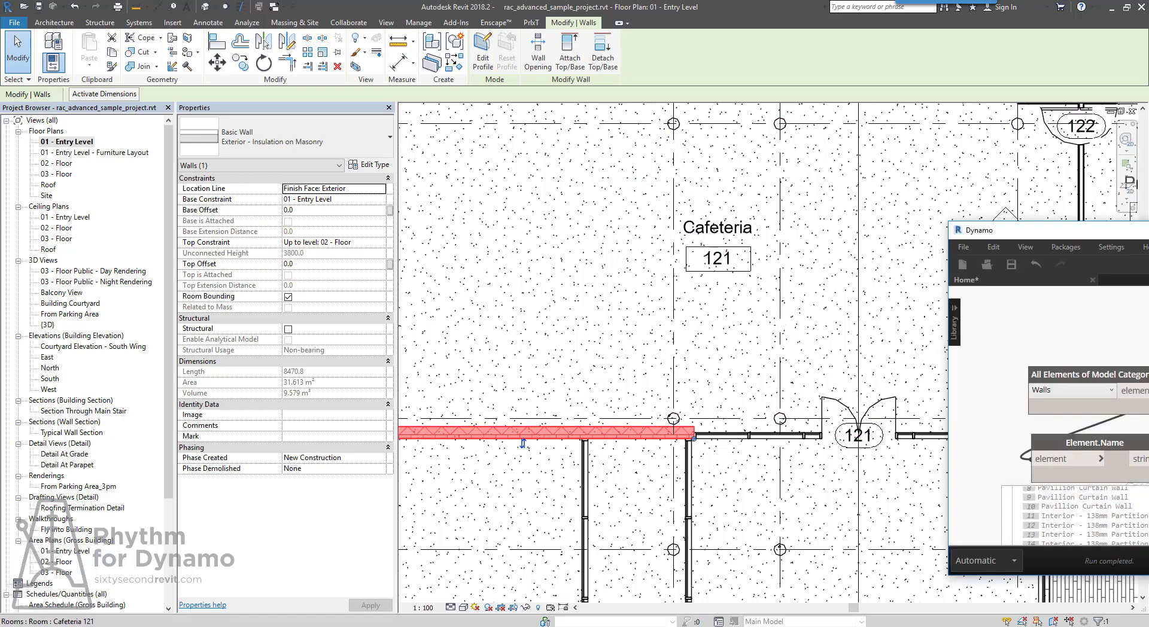
left_click(996, 230)
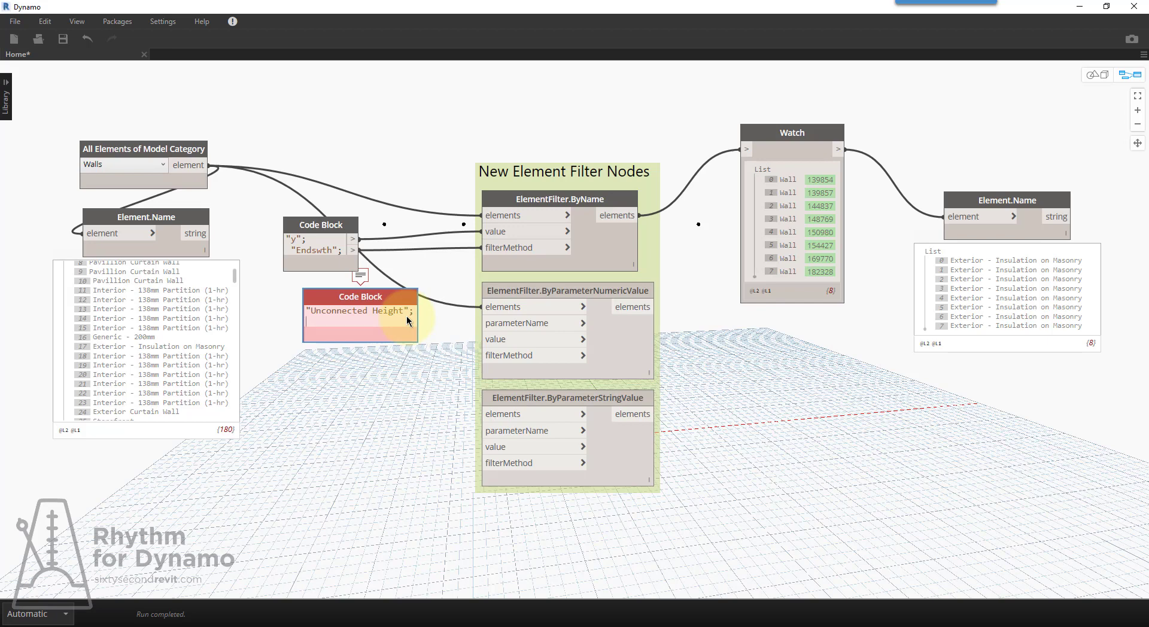
- Supply 4000 and a "GreatherThan" method string from the Code Block to the numeric height filter
type("4000;")
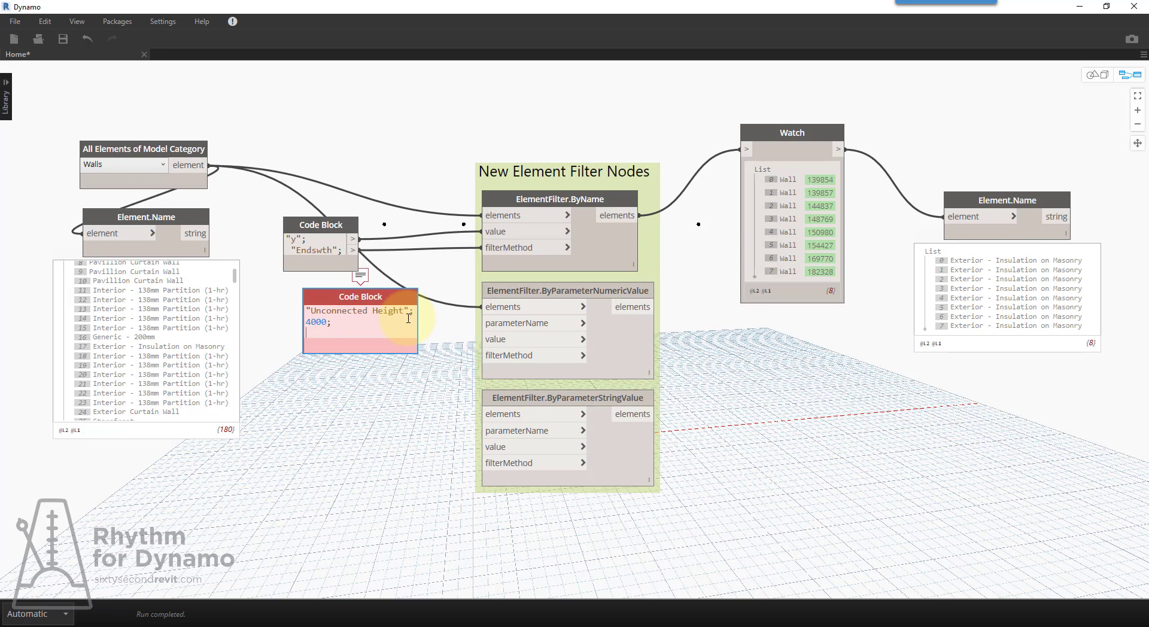
type("\"")
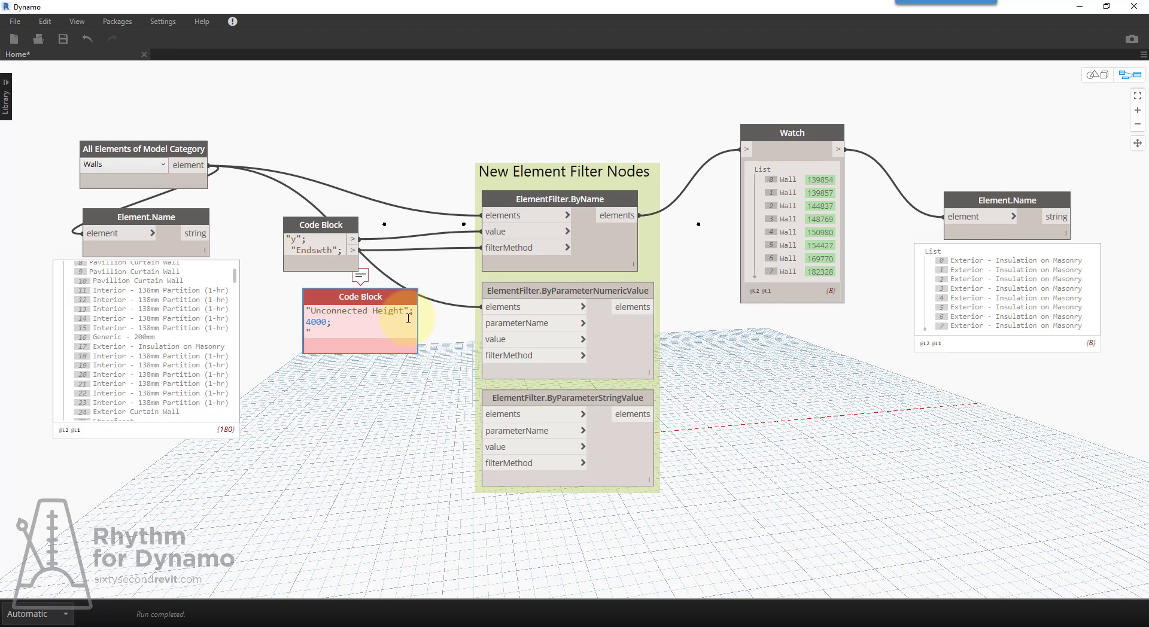
type("Gret")
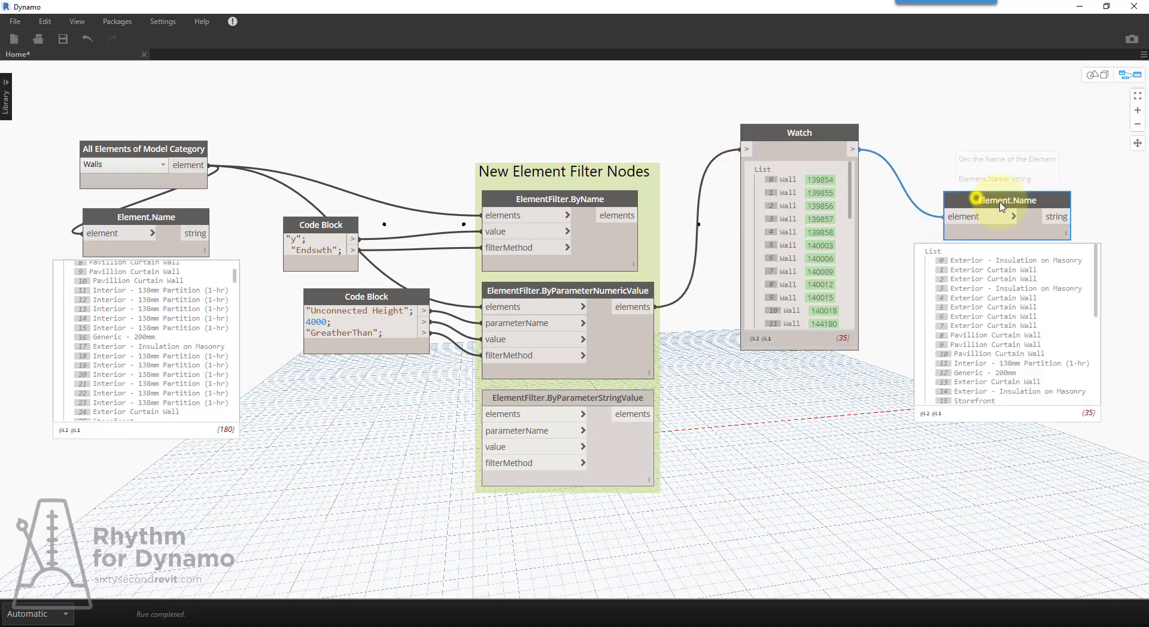
- Place Element.GetParameterValueByName on the filtered walls and pin its Unconnected Height list (11399.99, 6600)
type("getpar")
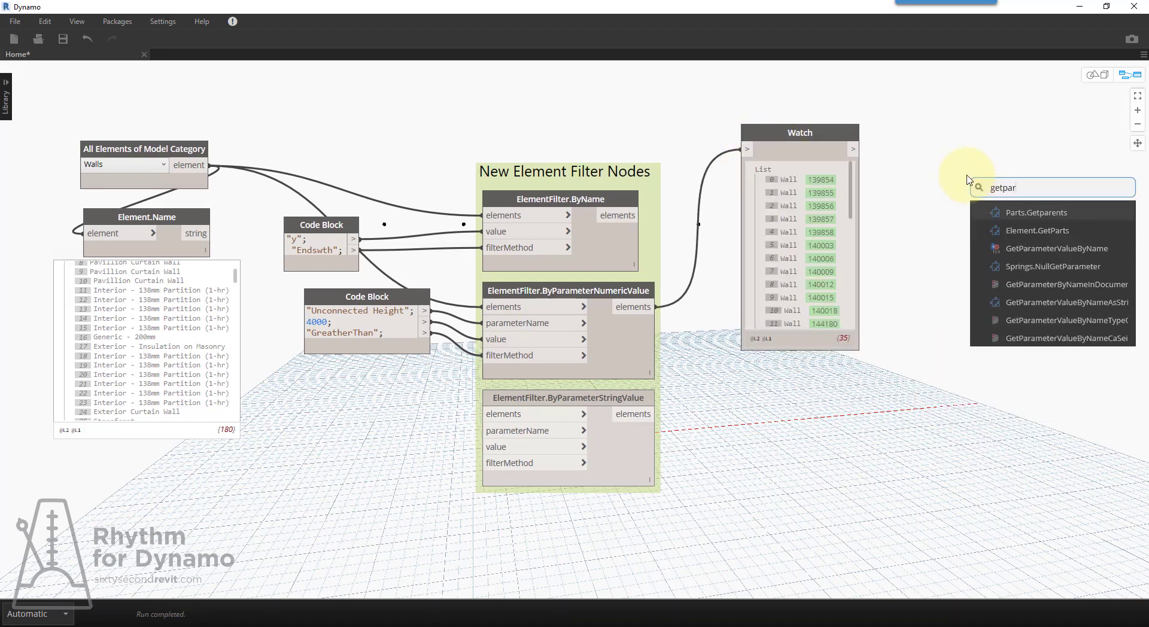
left_click(1059, 249)
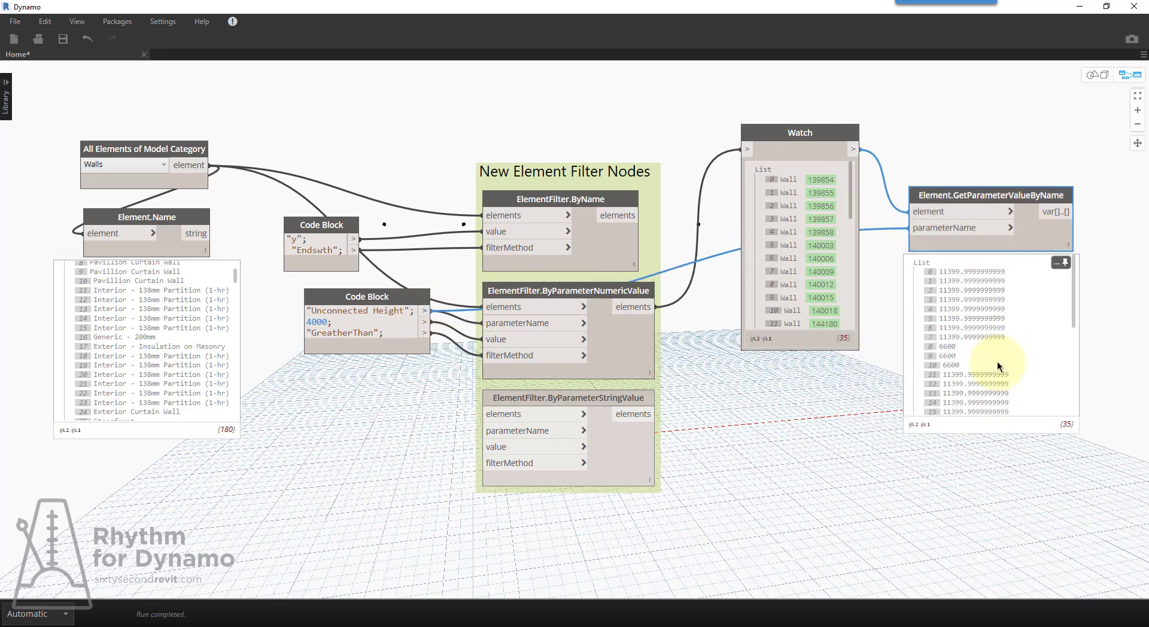
left_click(345, 334)
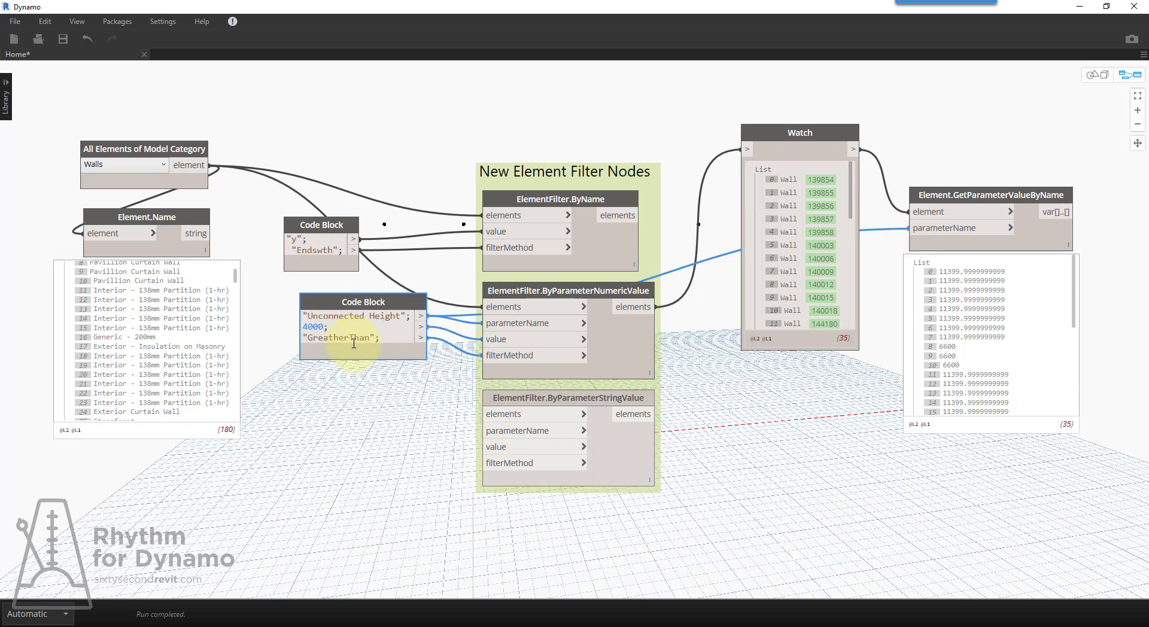
- Change the numeric filter value to 6600 and replace the EqualTo method with "=="
double_click(338, 337)
type("\">")
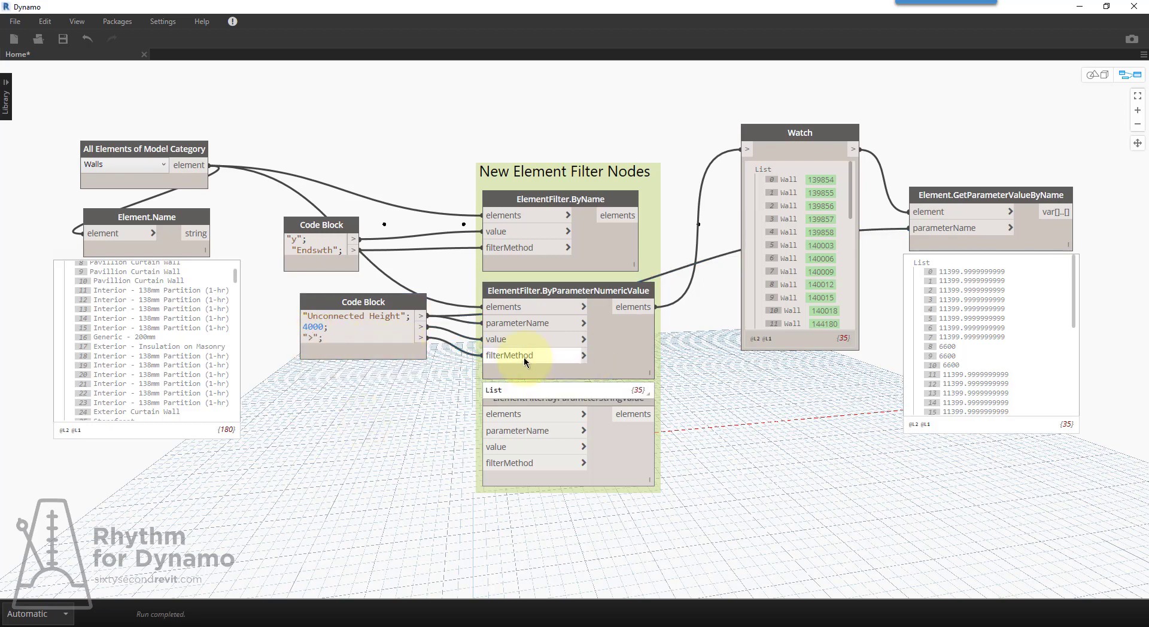
mouse_move(523, 355)
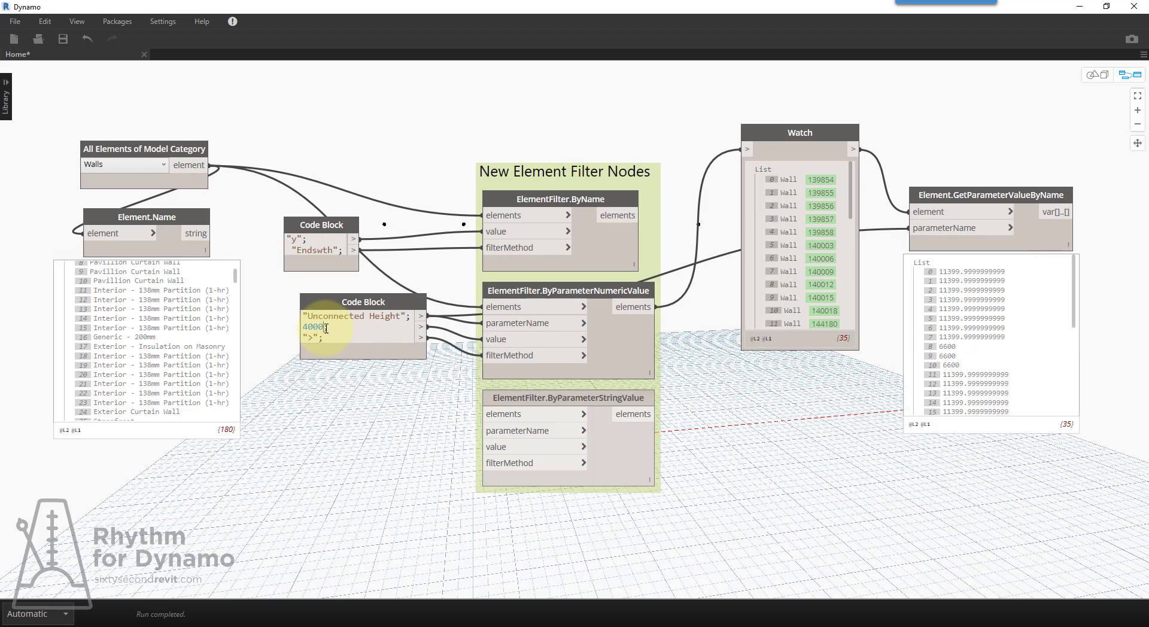
type("6600;")
left_click(361, 336)
type("EqualTo")
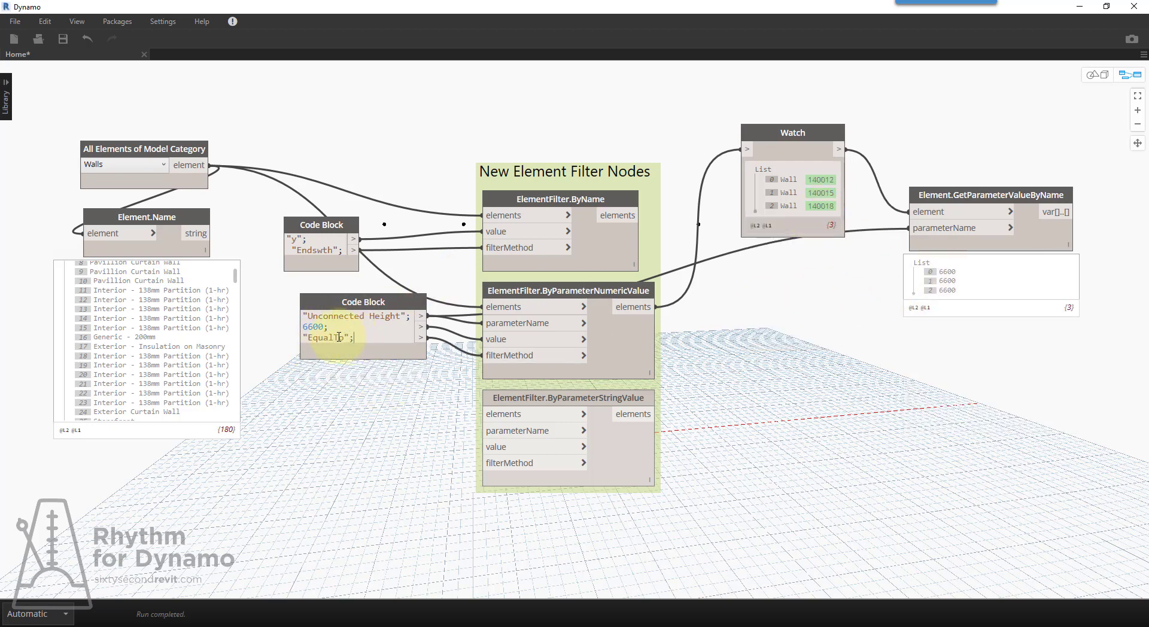
double_click(325, 338)
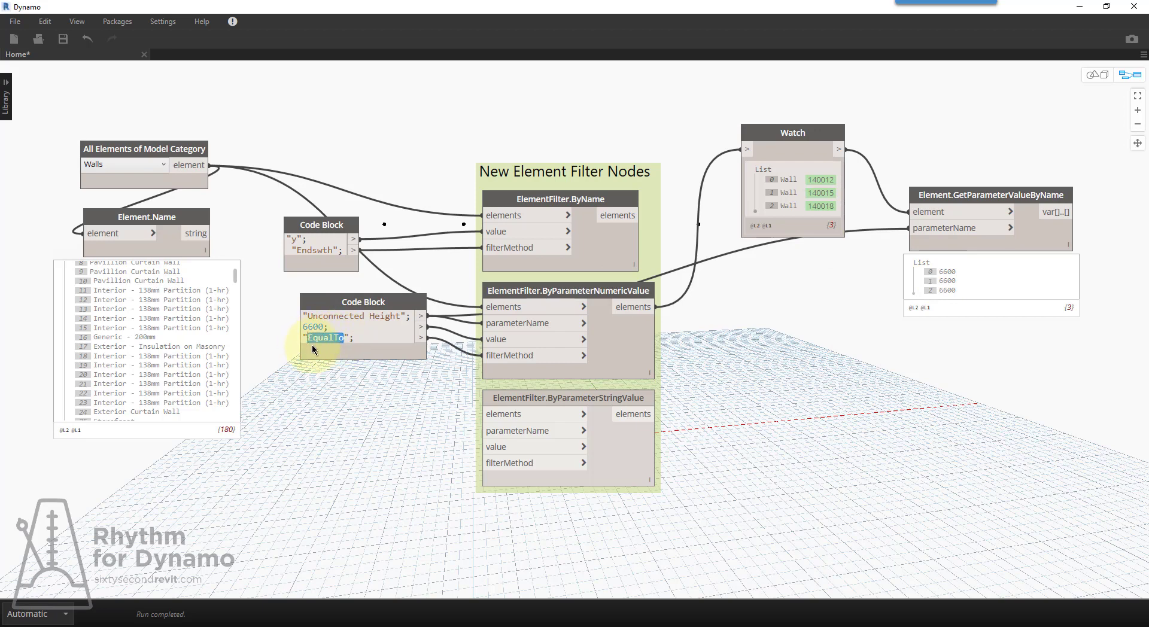
type("==\";")
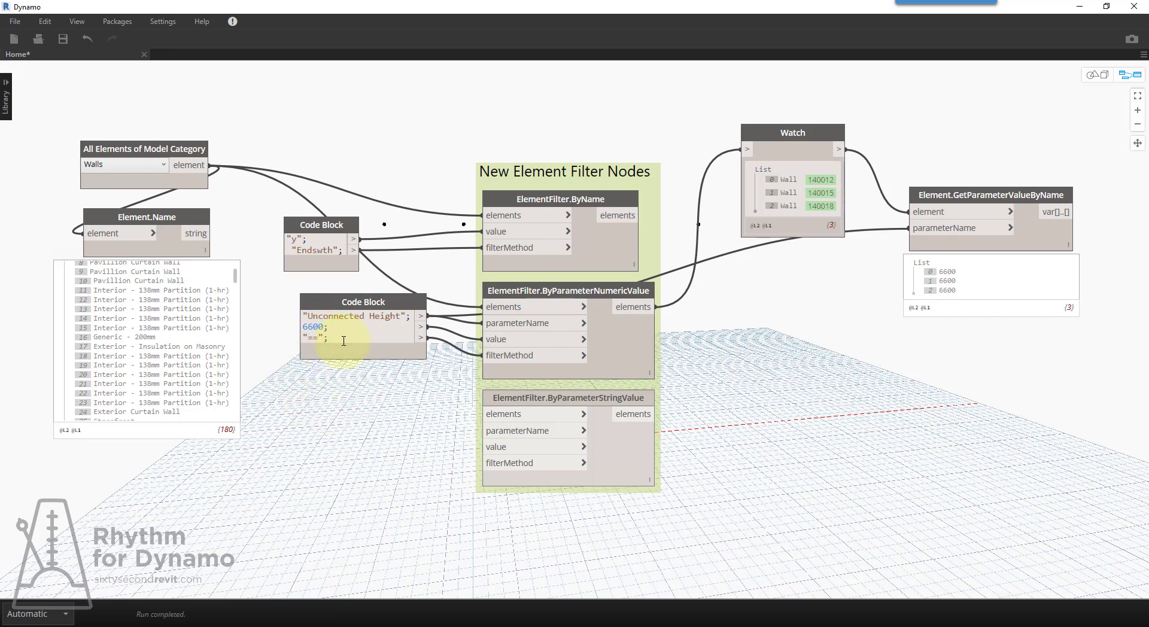
mouse_move(344, 405)
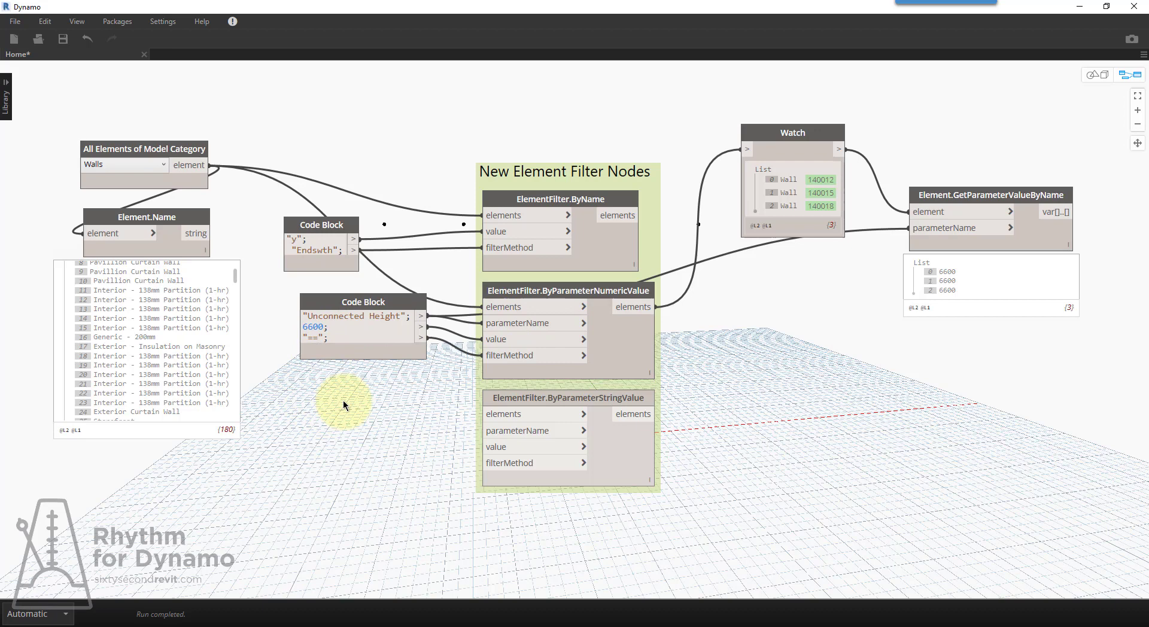
mouse_move(338, 360)
type("!")
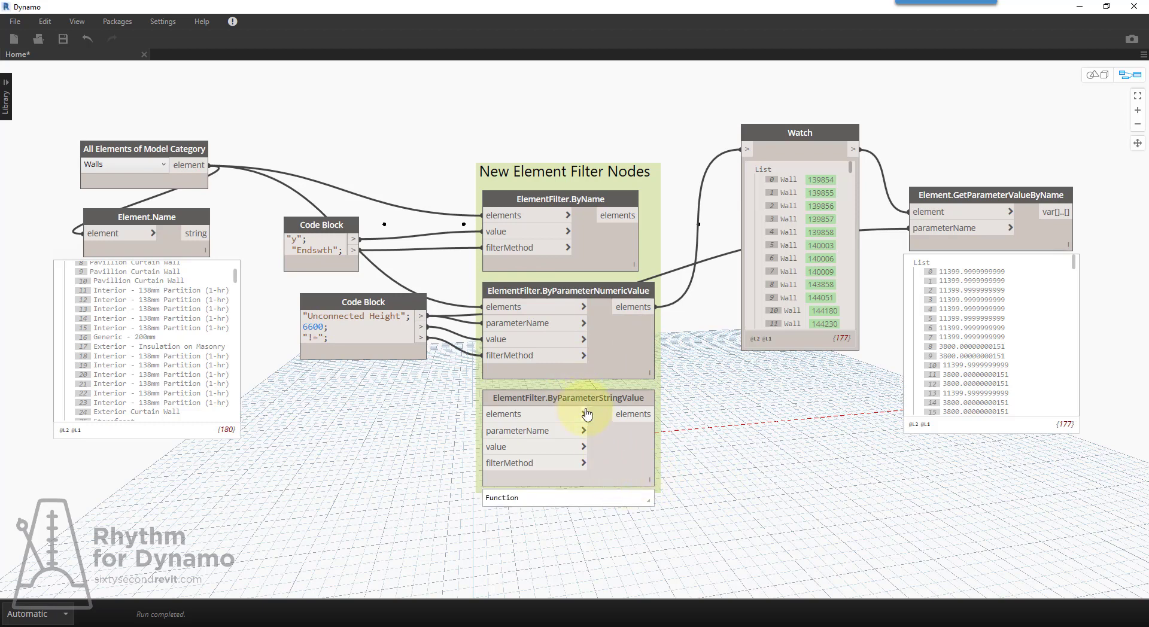
mouse_move(586, 398)
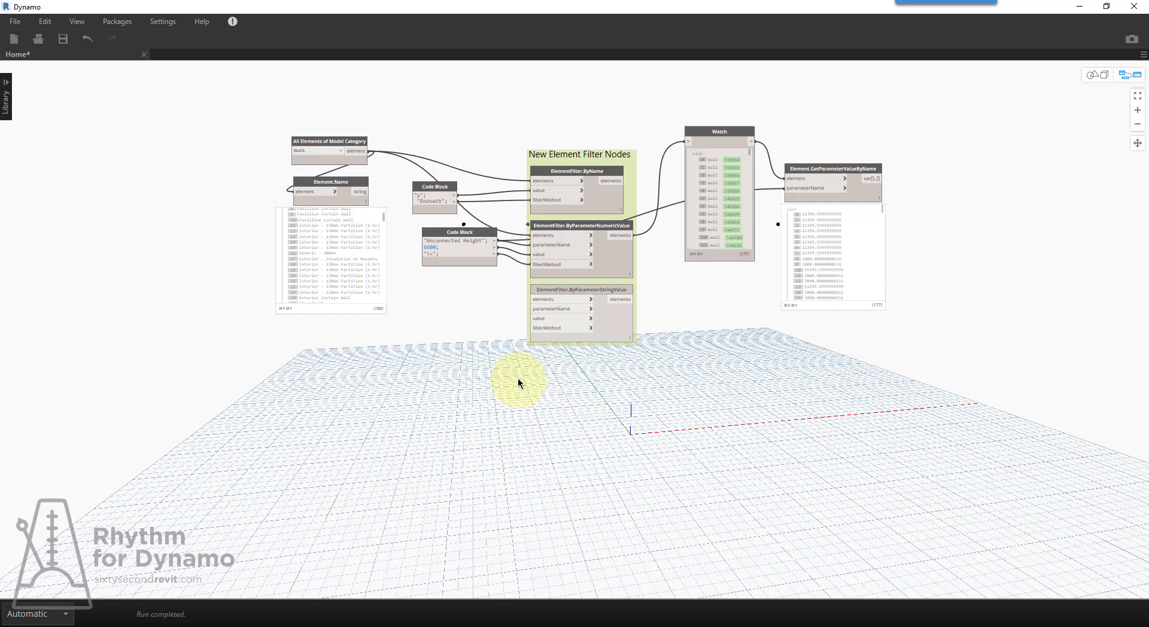
- Box-select and delete the filter nodes, Code Blocks and Watch, then restore down the Dynamo window
left_click_drag(518, 383, 451, 384)
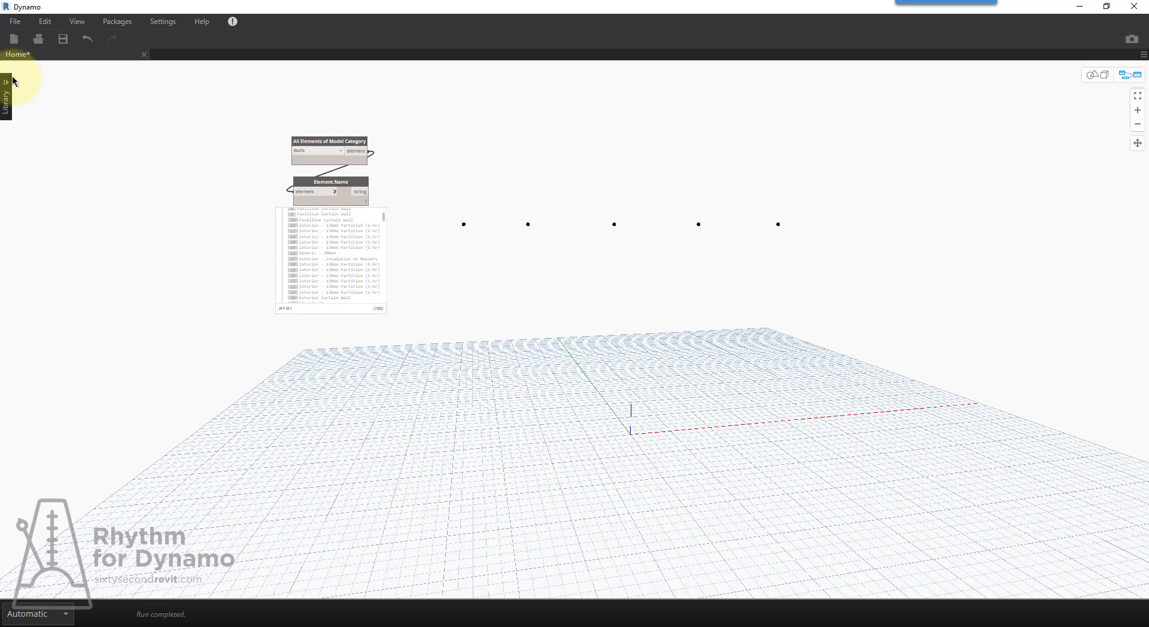
left_click(8, 87)
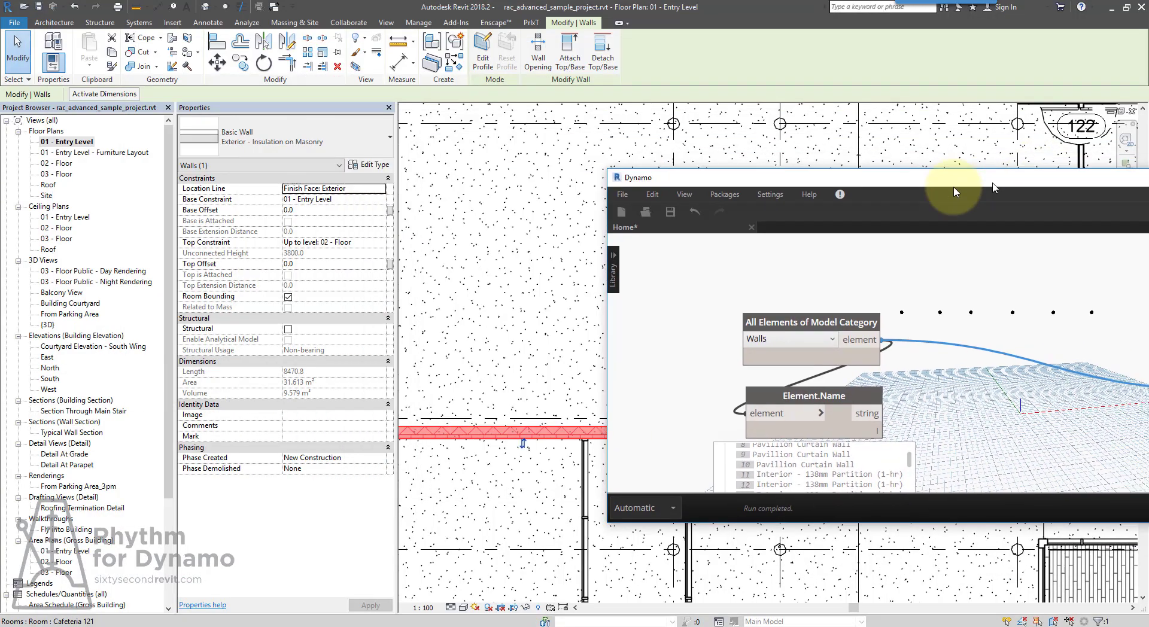
- Feed the case-insensitive GetParameterValueByName node a Code Block string "Base Co" then misspelled "baseconstriant"
left_click_drag(952, 177, 915, 182)
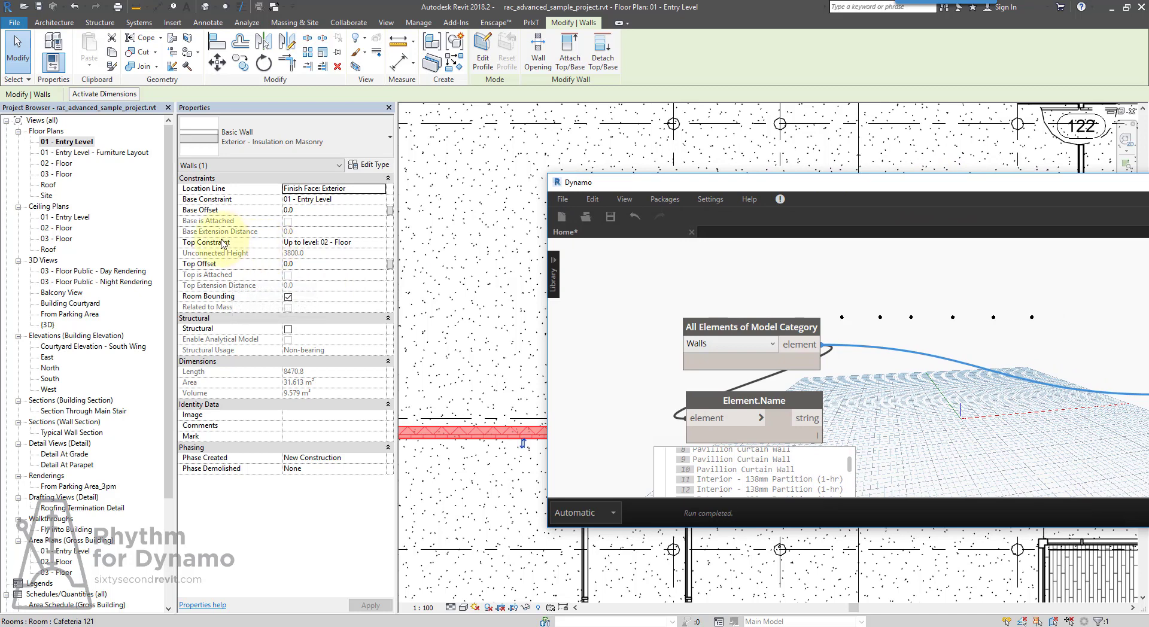
mouse_move(227, 208)
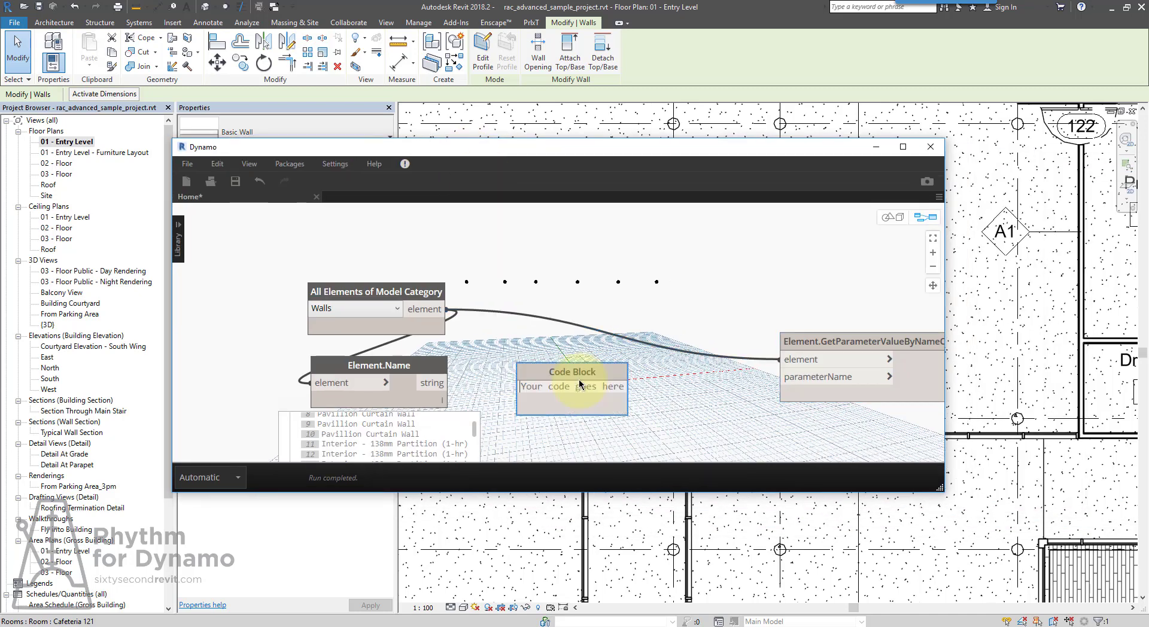
type("\"Base Co\"")
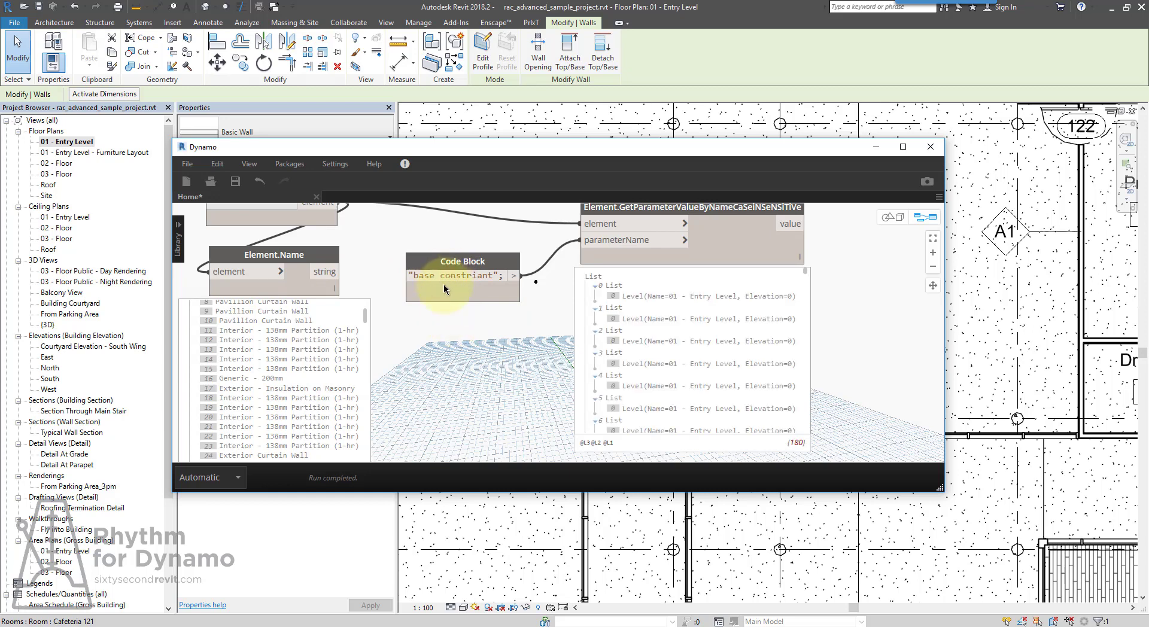
type("baseconstriant")
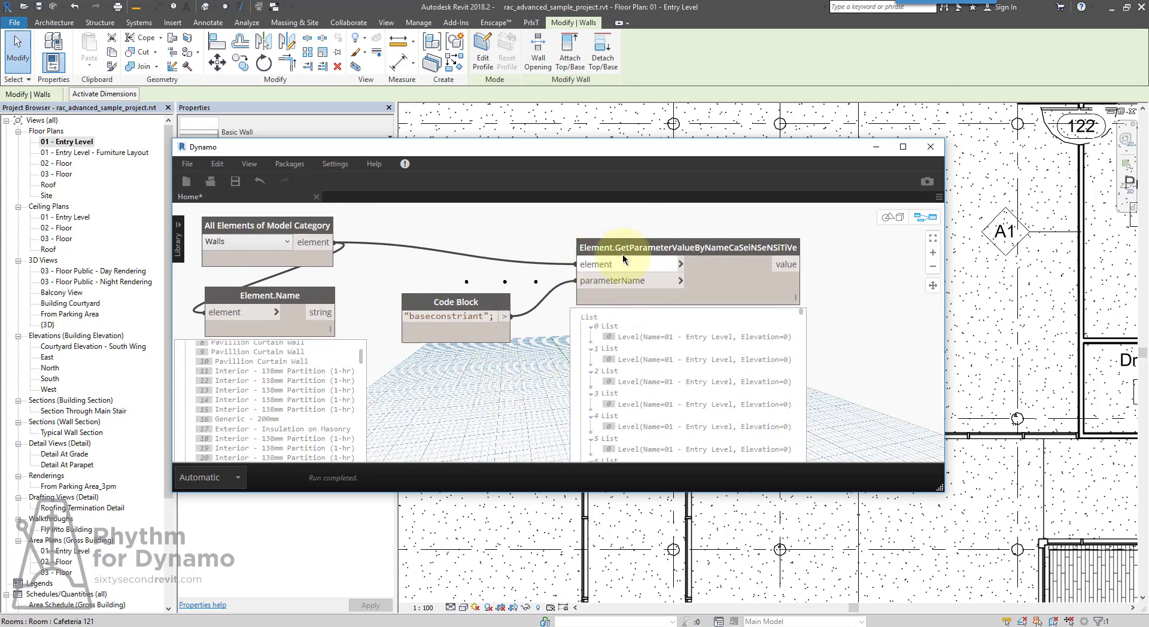
mouse_move(841, 286)
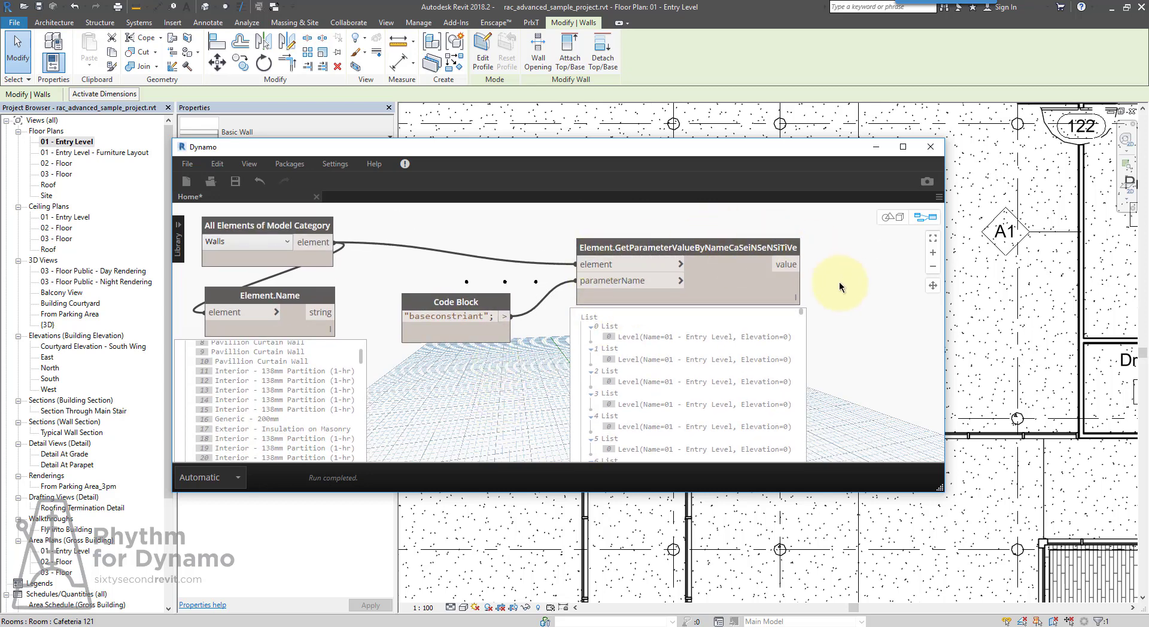
mouse_move(842, 291)
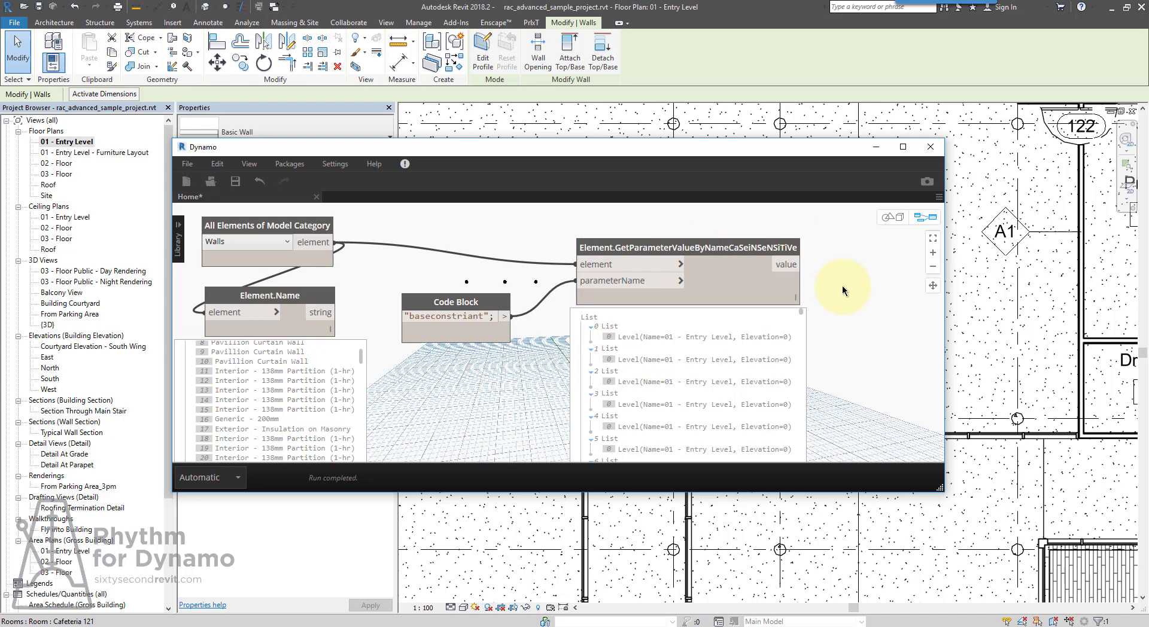